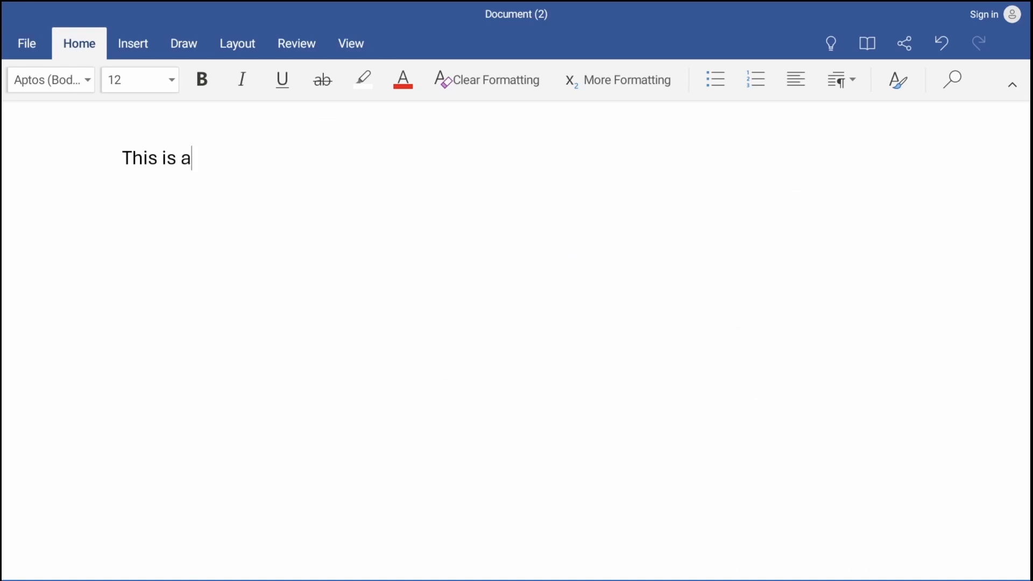
# Write the paragraph: testing Microsoft Word on the XREAL Beam with a bluetooth keypad and giant screen via XREAL Air 2 glasses.
pyautogui.write('test utilizing Micros')
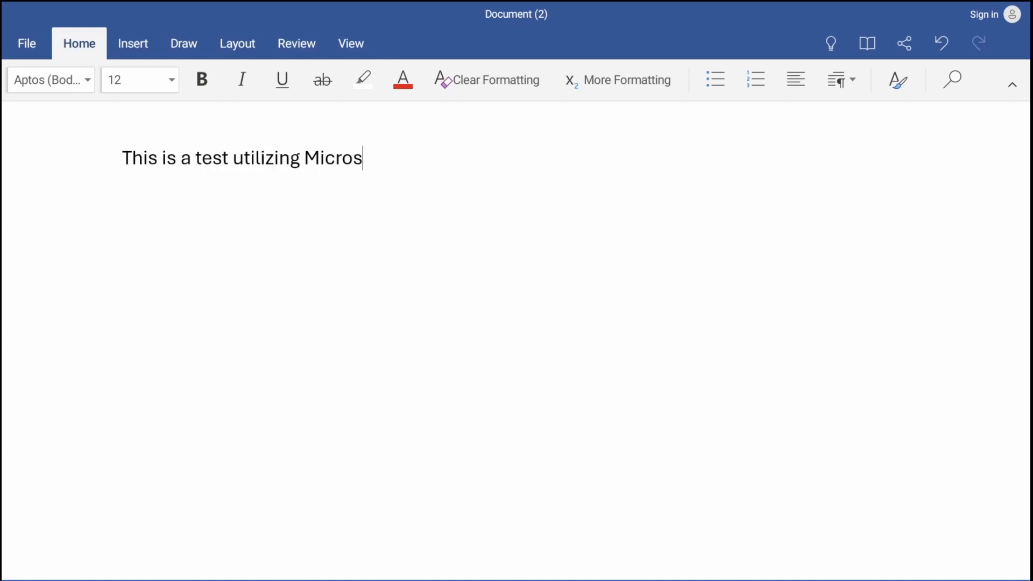
pyautogui.write('oft Word on the X')
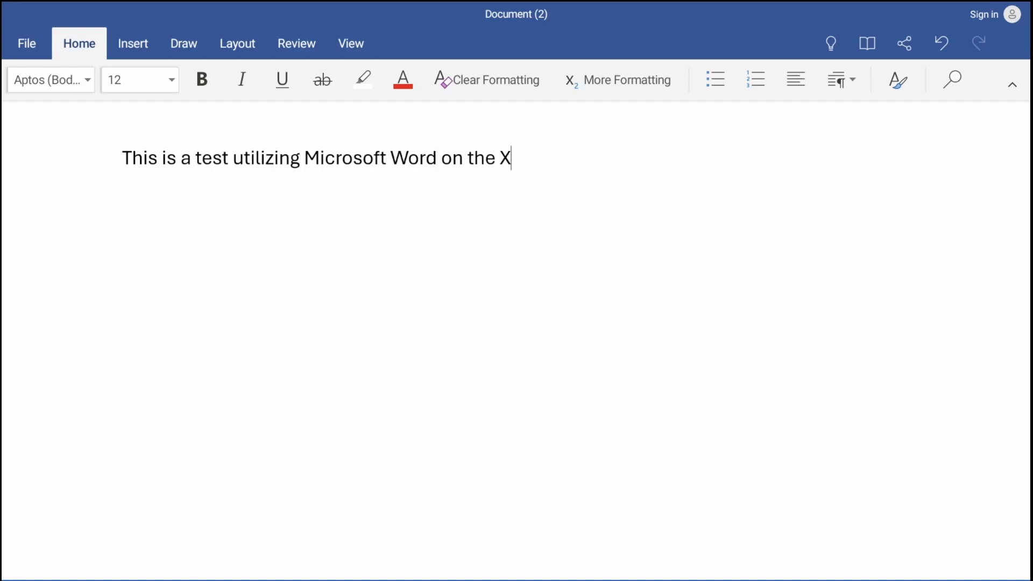
pyautogui.write('REAL Beam,')
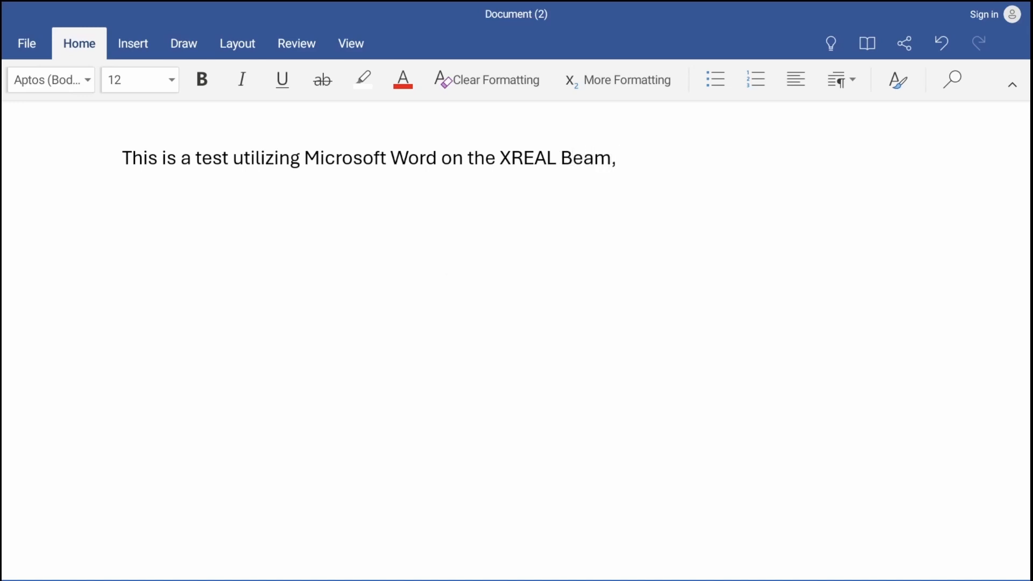
pyautogui.write('with a')
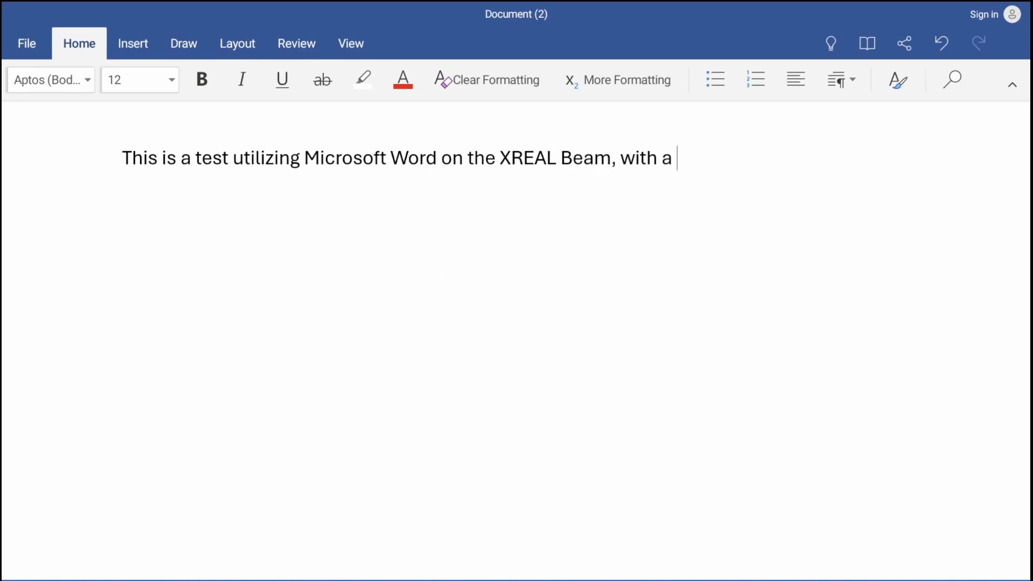
pyautogui.write('bluetooth keyboard and track')
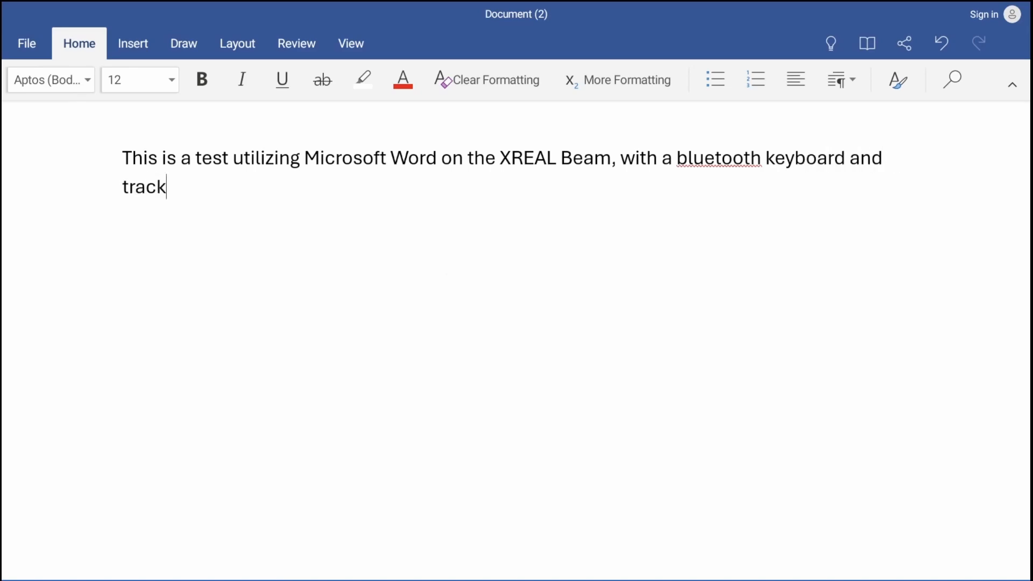
pyautogui.write('pad and a g')
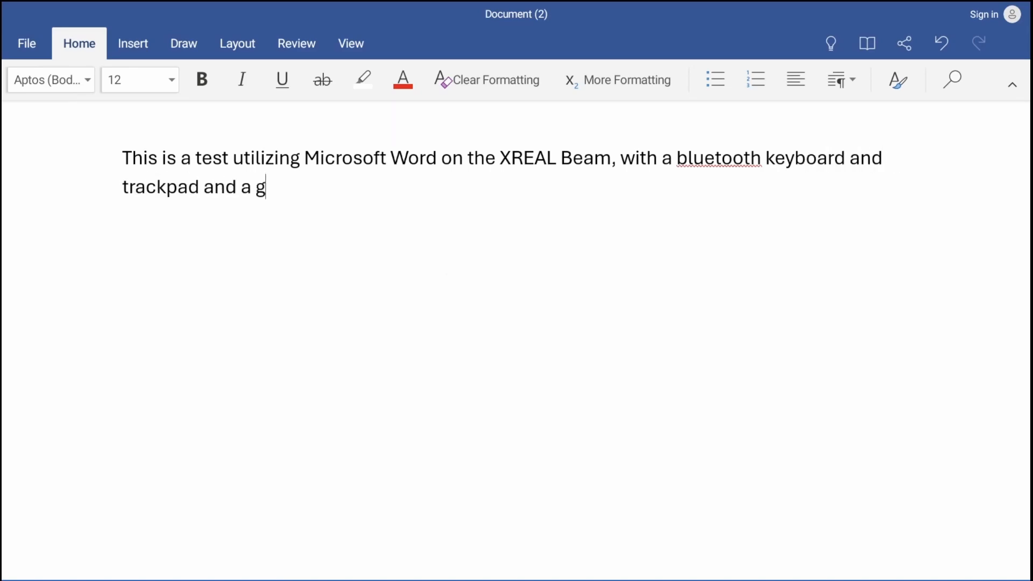
pyautogui.write('iant screen monitor in')
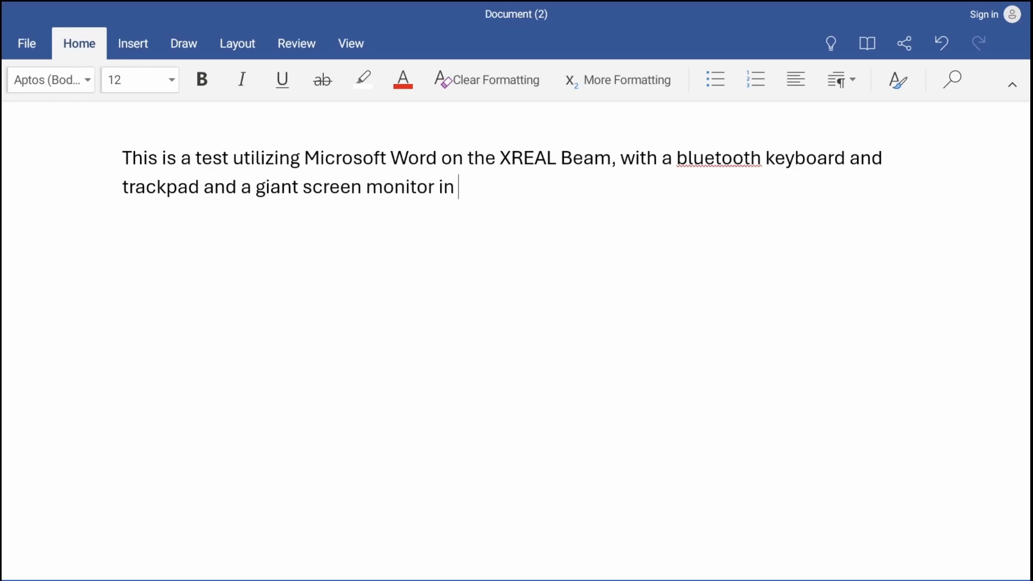
pyautogui.write('front of me using the X')
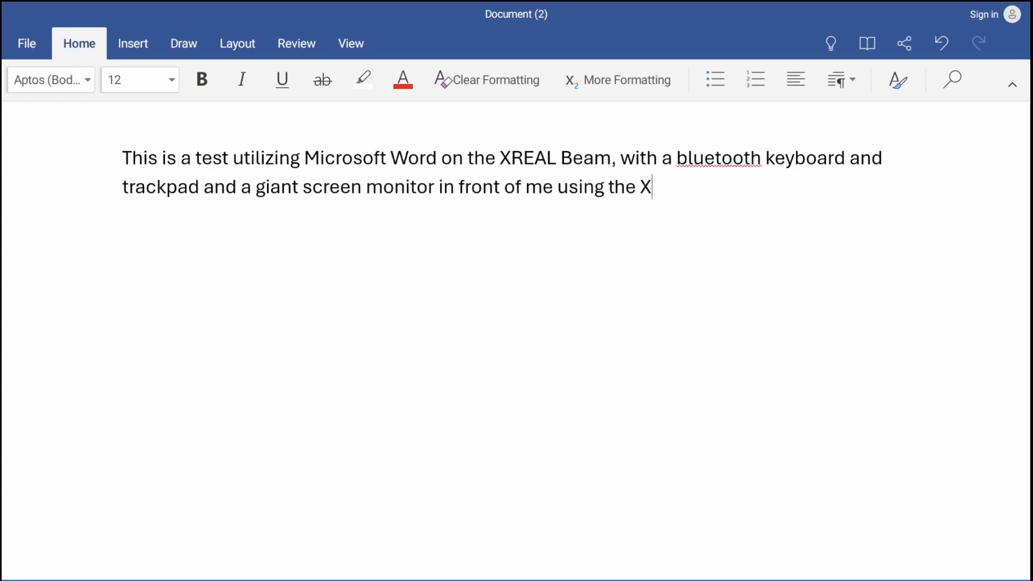
pyautogui.write('REAL Air 2')
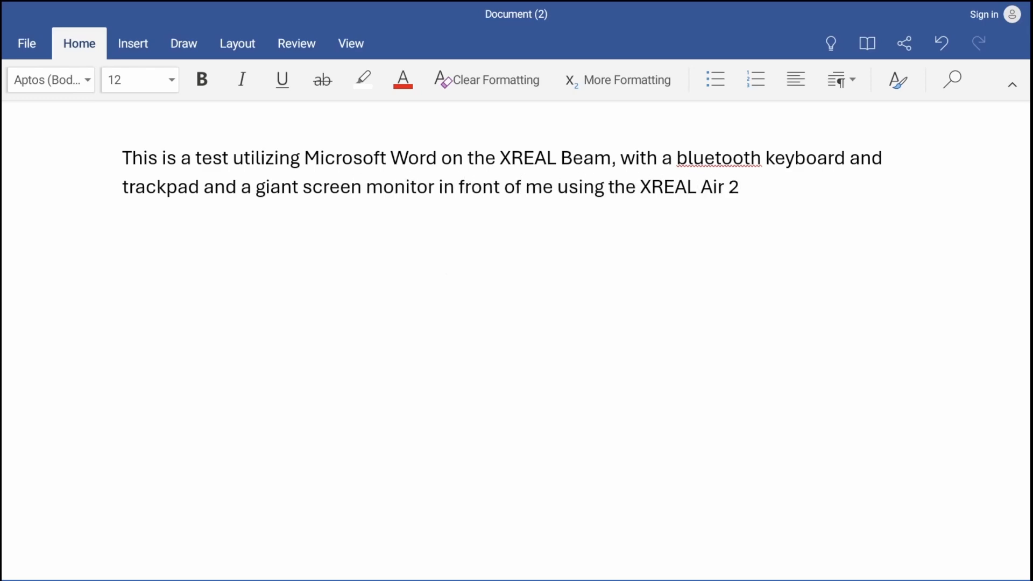
pyautogui.write('glasses.')
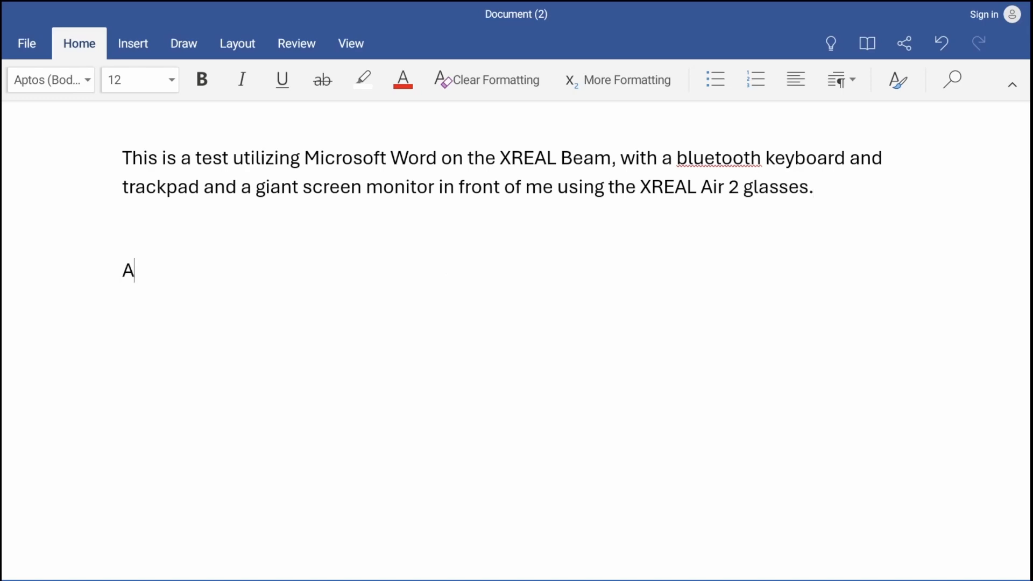
# Continue the second paragraph: full functionality, usable in 0dof (large screen, no degrees of freedom).
pyautogui.write('ll of the functionality of the application are availabl')
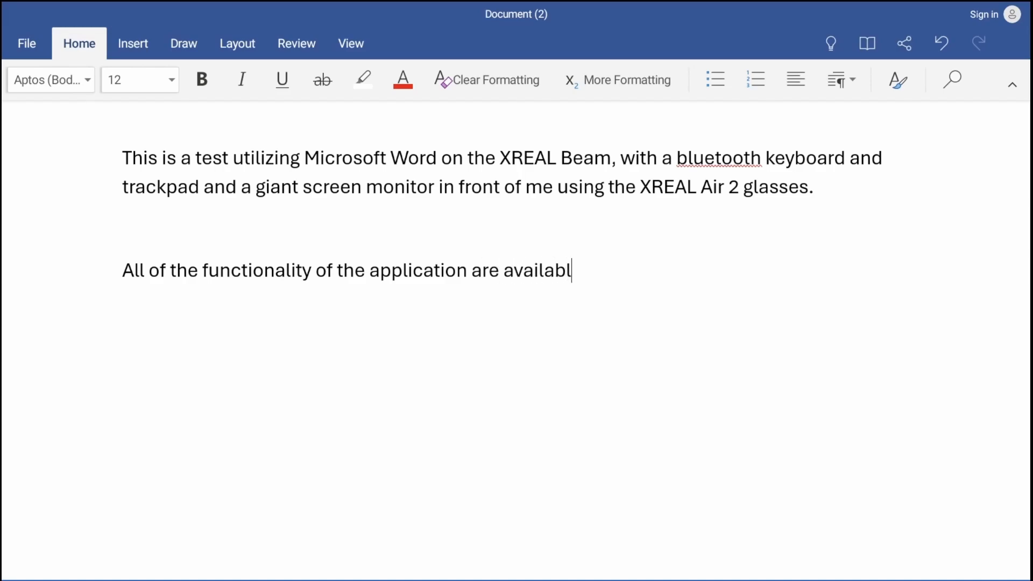
pyautogui.write('e and the app can')
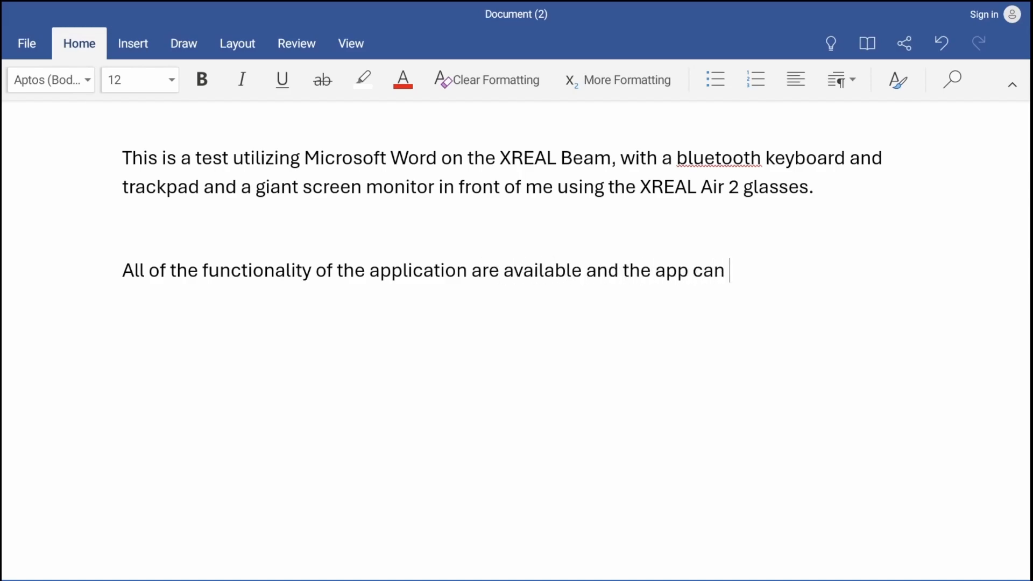
pyautogui.write('be used in both 0')
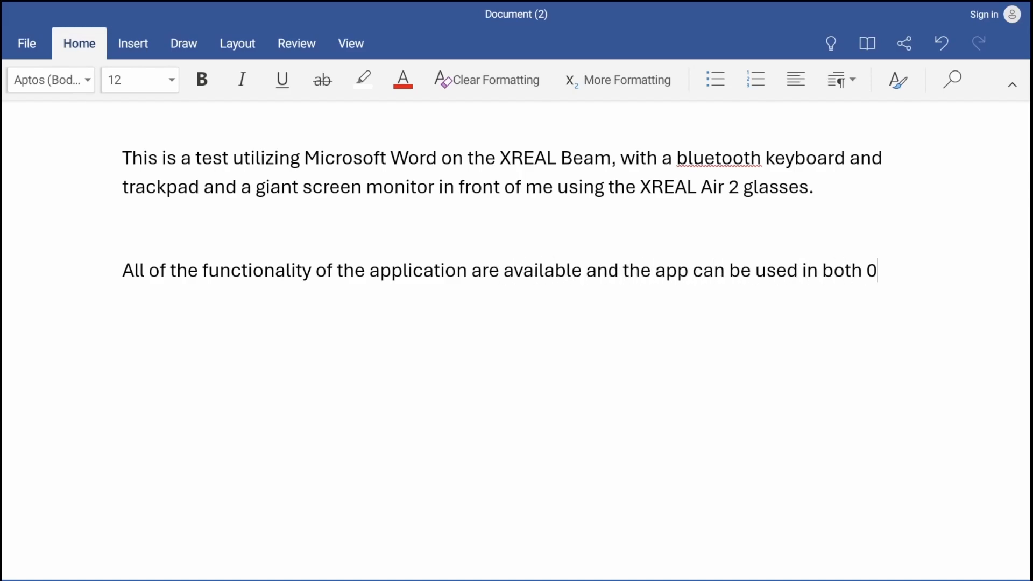
pyautogui.write('dof')
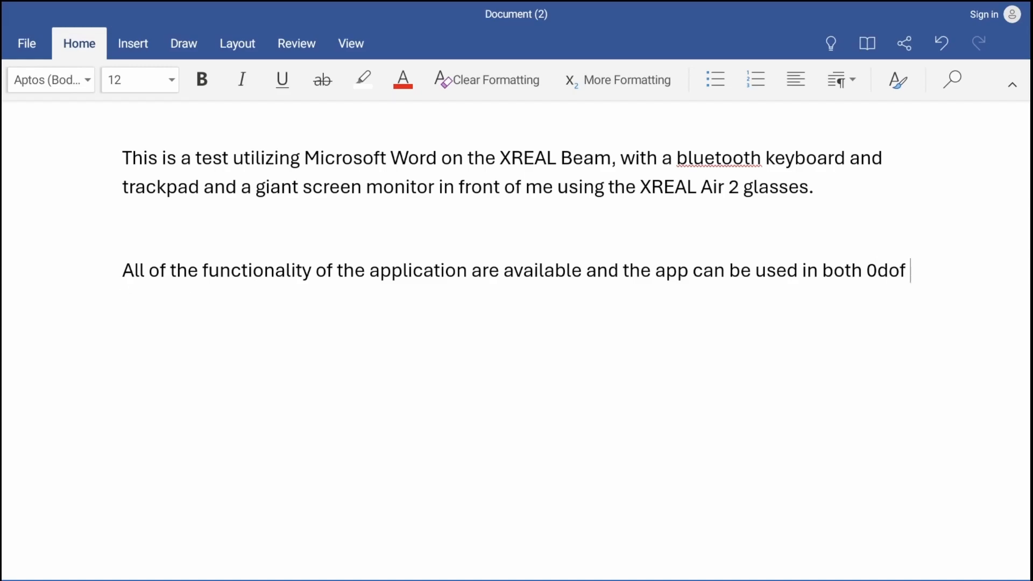
pyautogui.write('(large scr')
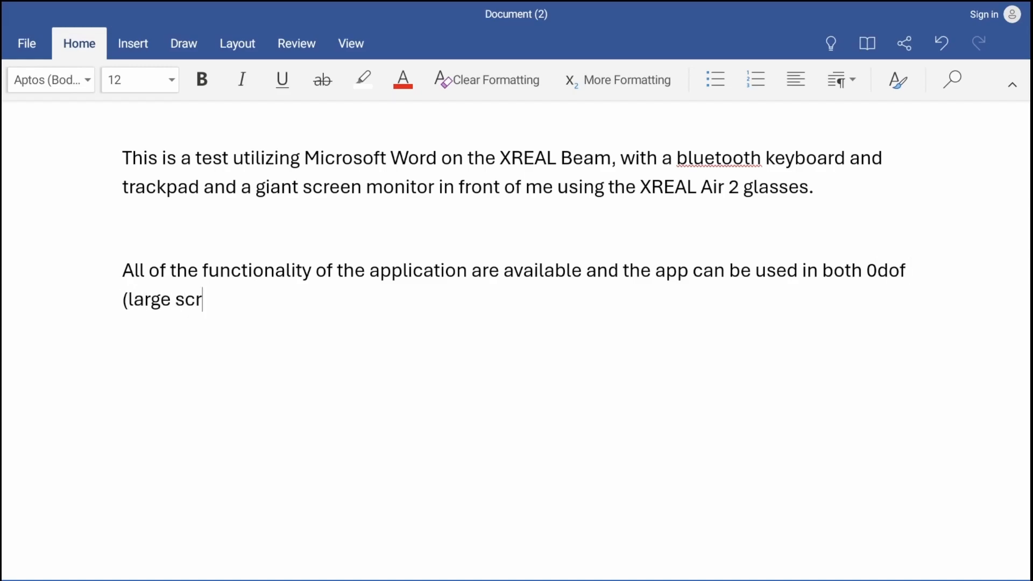
pyautogui.write('een, no degrees of free')
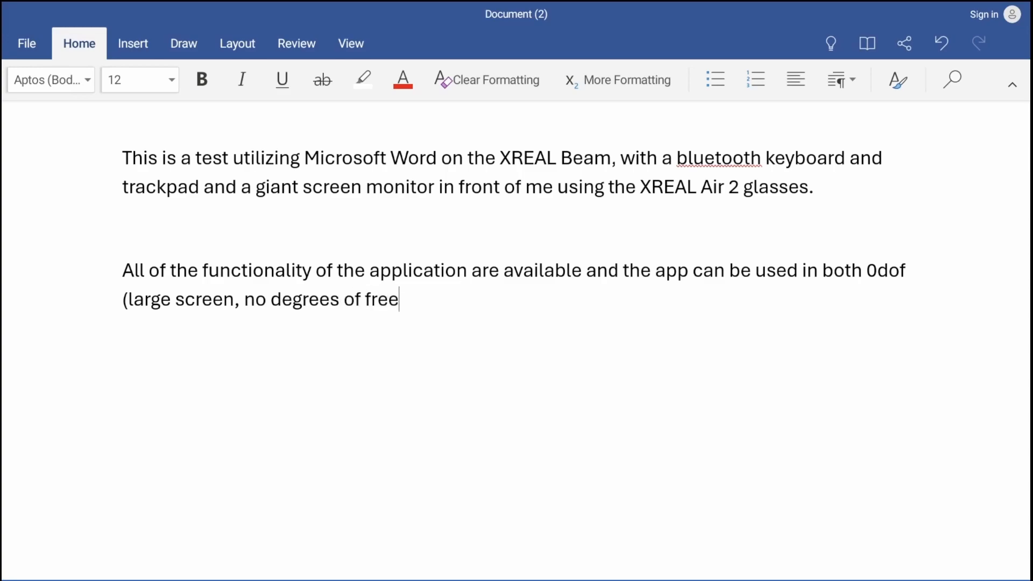
pyautogui.write('dom) or')
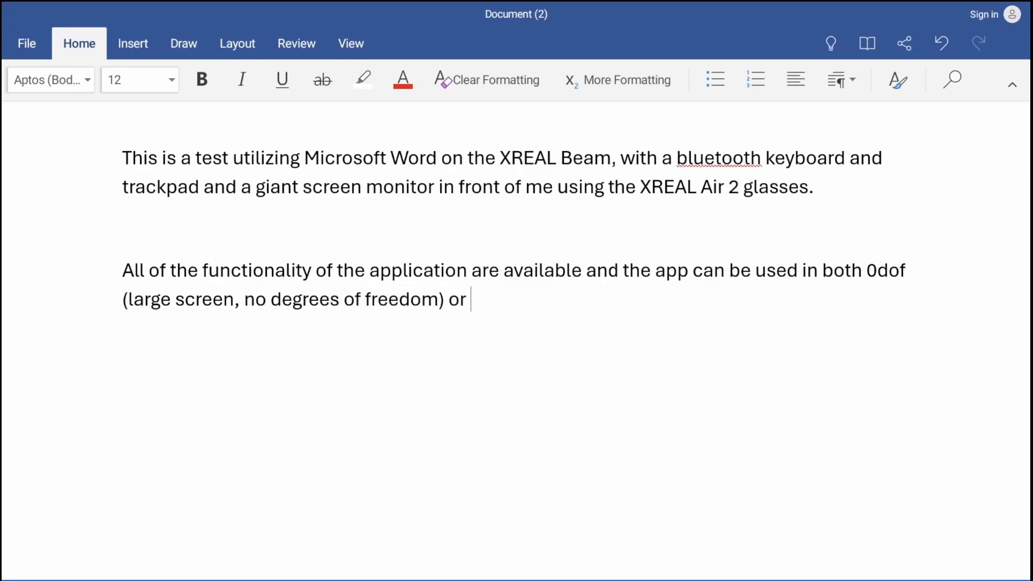
# Finish it: or 3dof (positional screen with body anchor, resizable screen smooth follow or sideview) on the XREAL Beam with XREAL Air or Air 2 family of glasses.
pyautogui.write('3dof (')
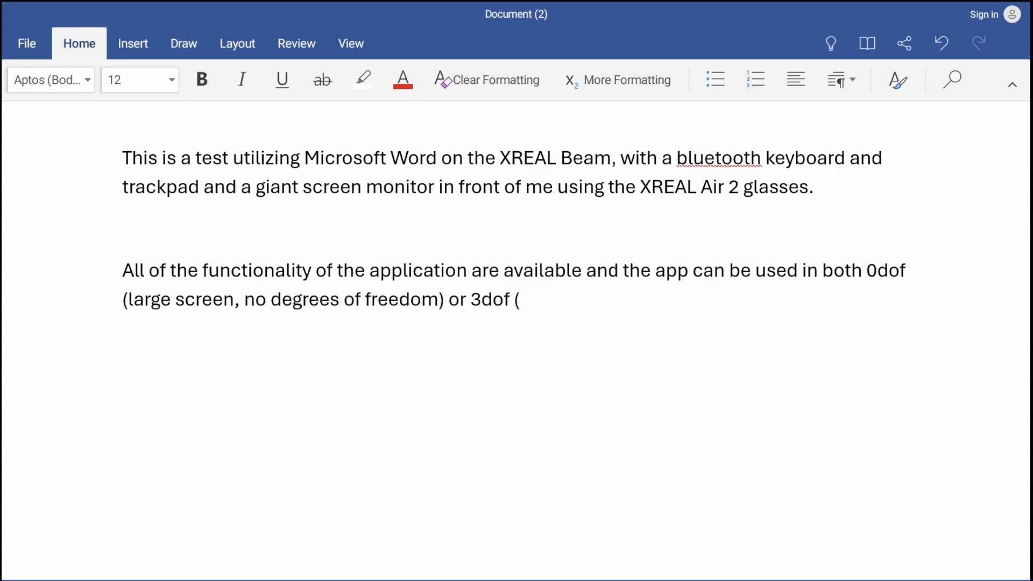
pyautogui.write('positional scre')
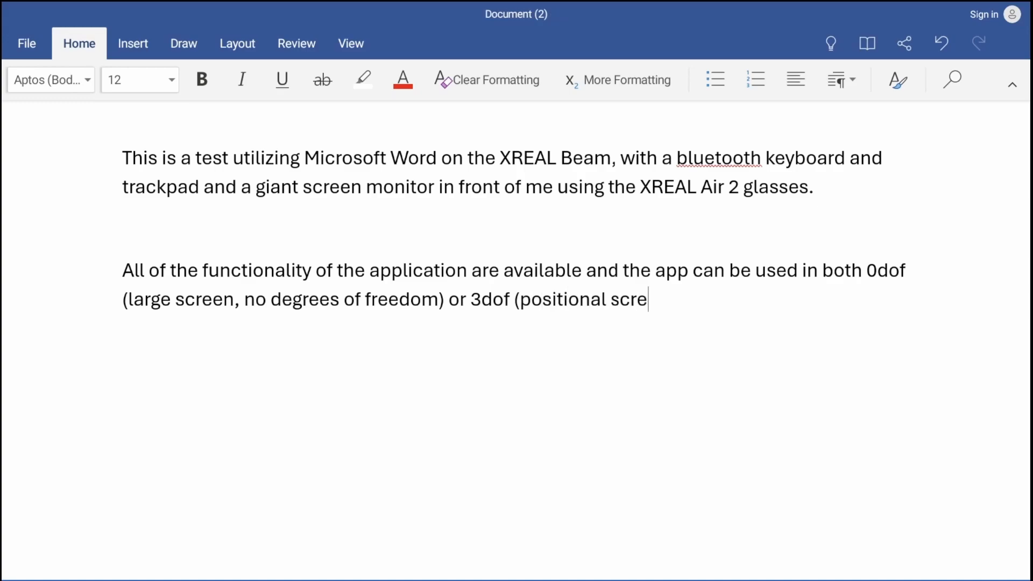
pyautogui.write('en with body anc')
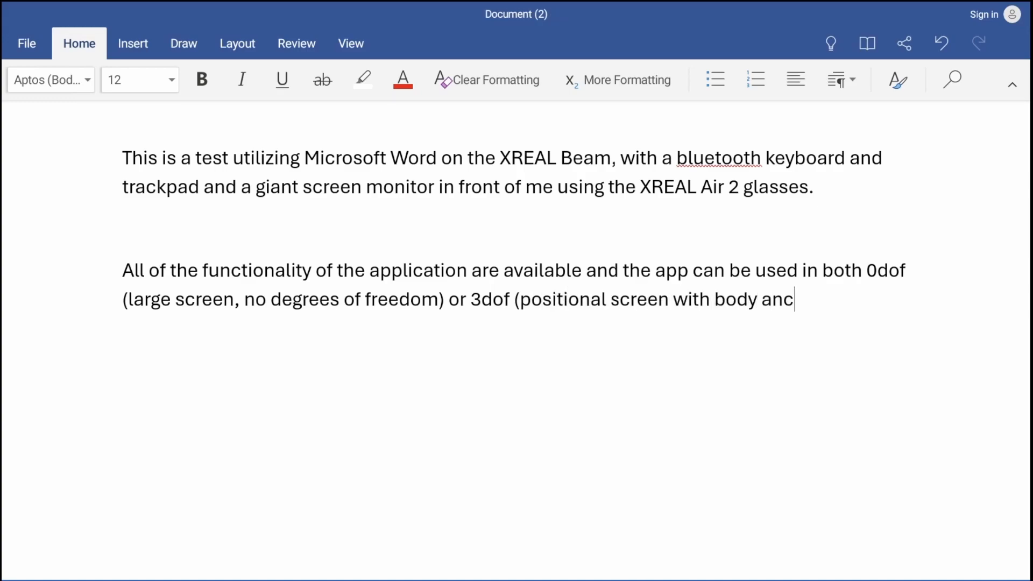
pyautogui.write('hor,')
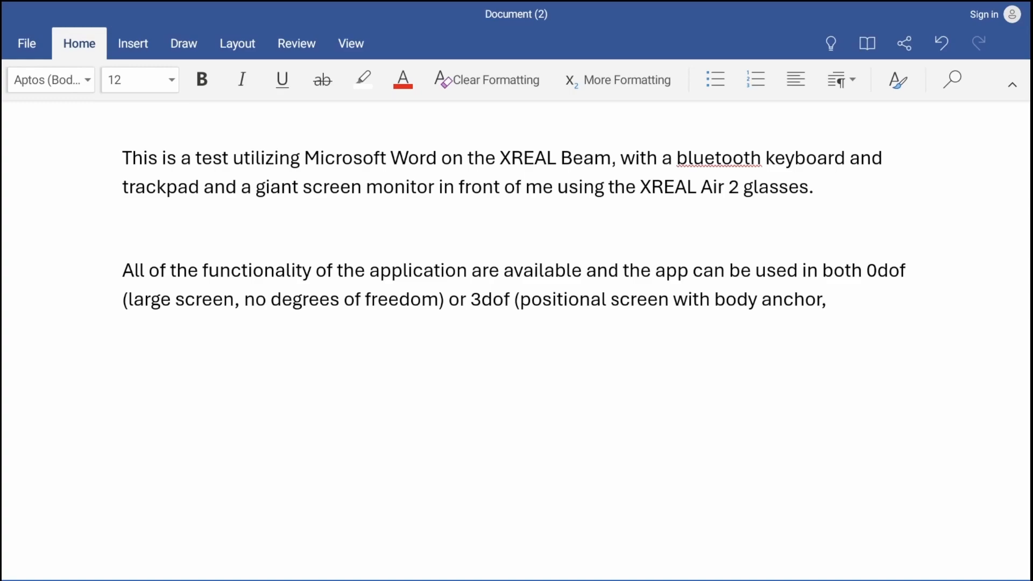
pyautogui.write('resizable scre')
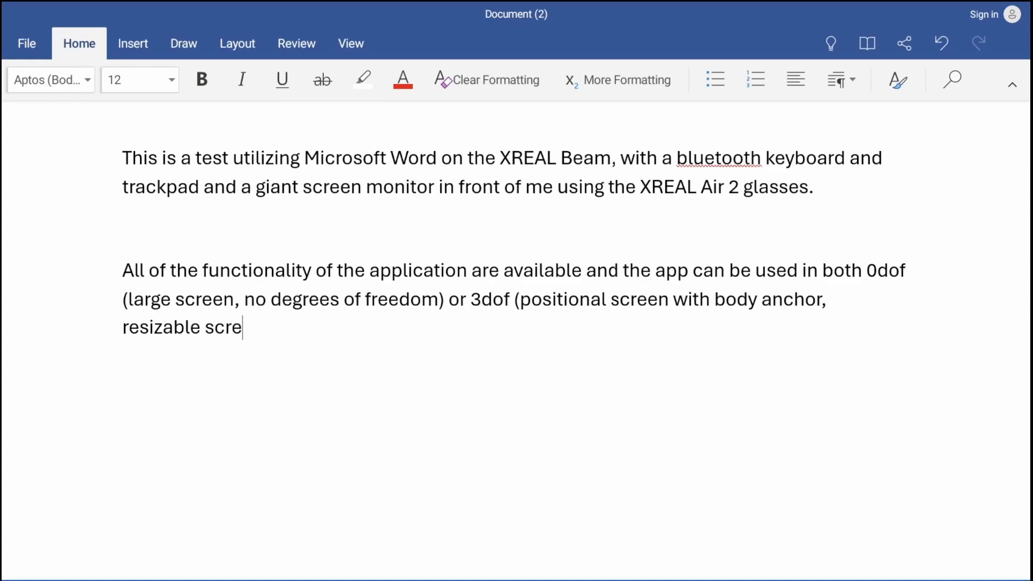
pyautogui.write('en smooth follow')
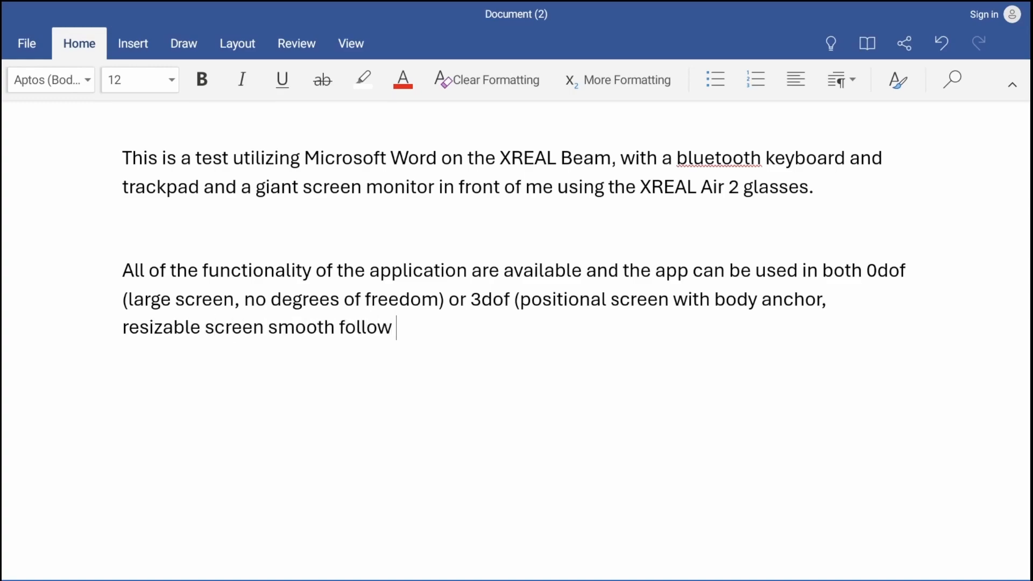
pyautogui.write('or sideview) on')
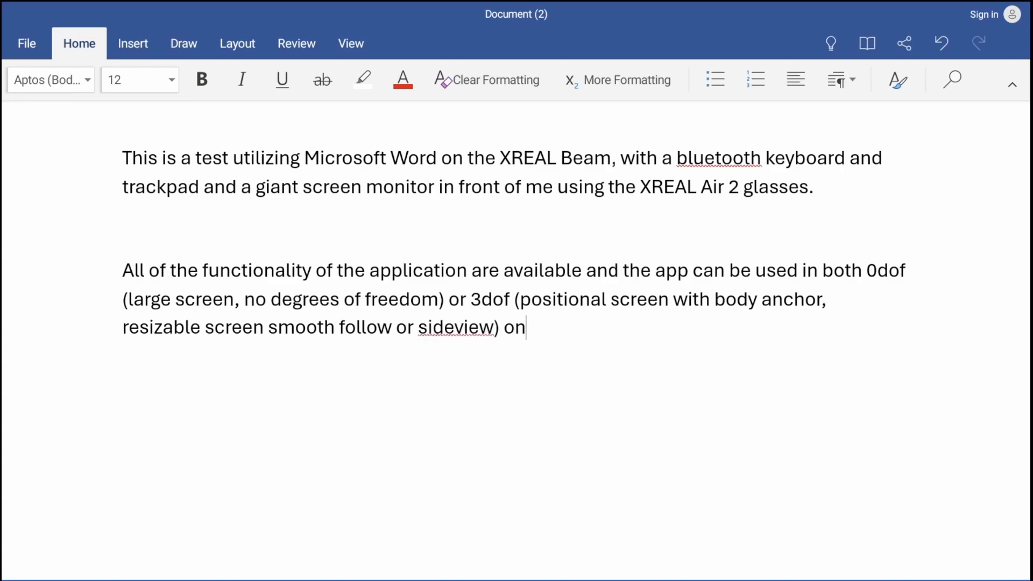
pyautogui.write('the XREAL')
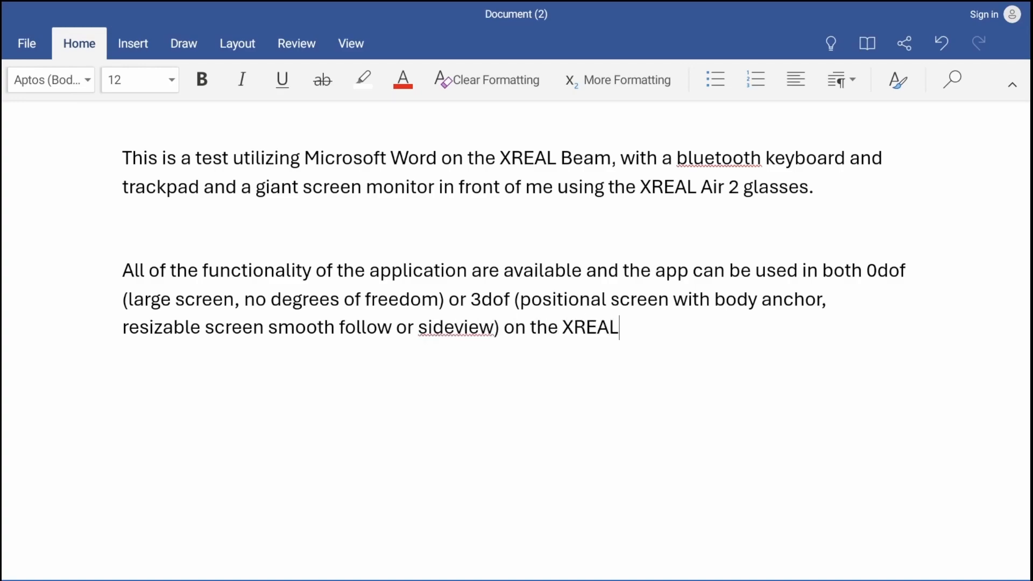
pyautogui.write('Beam with XRE')
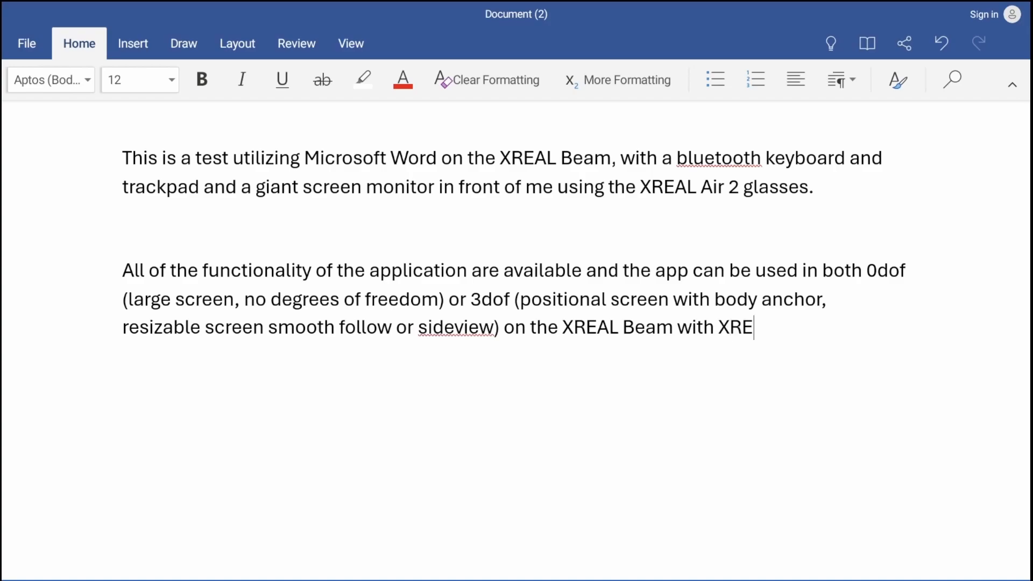
pyautogui.write('AL Air or Air 2')
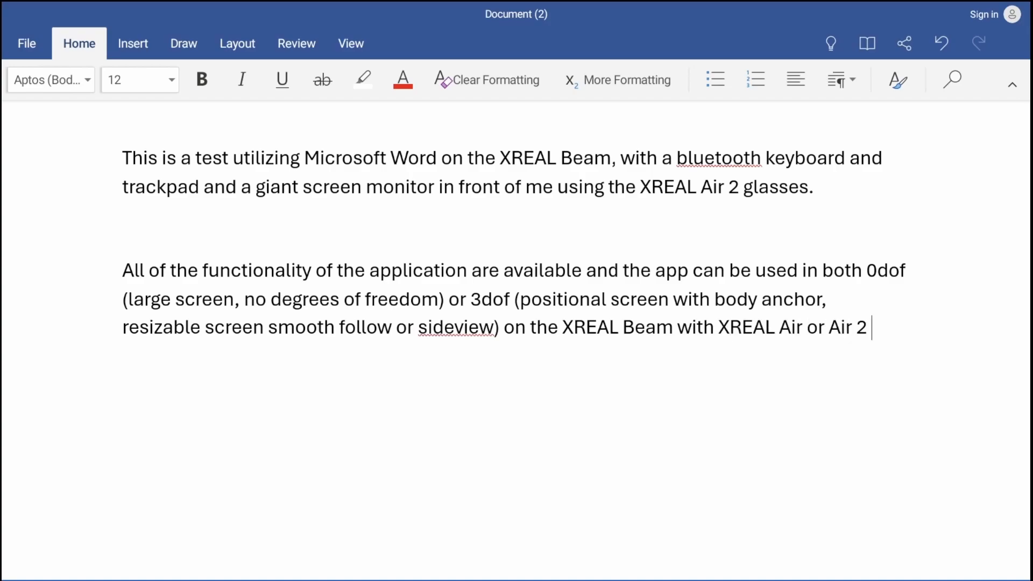
pyautogui.write('family of glasses.')
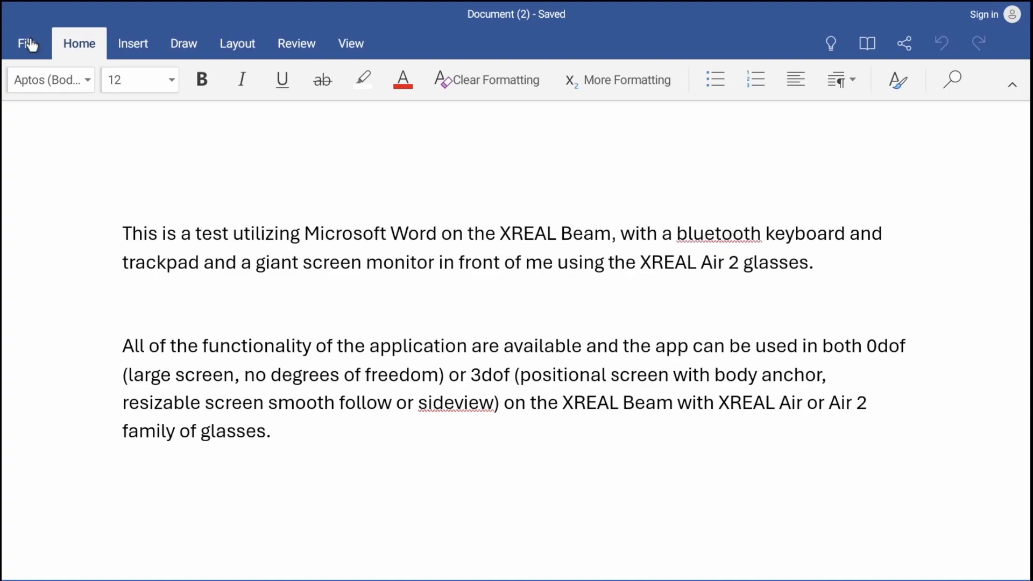
# Leave Word for the launcher and launch Excel to its new-workbook templates.
pyautogui.click(25, 43)
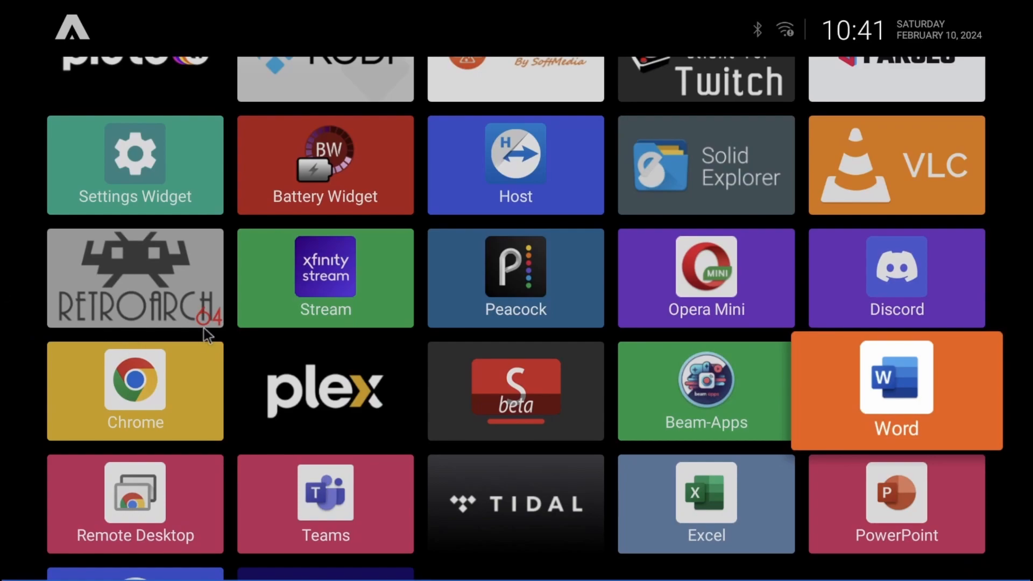
pyautogui.click(897, 389)
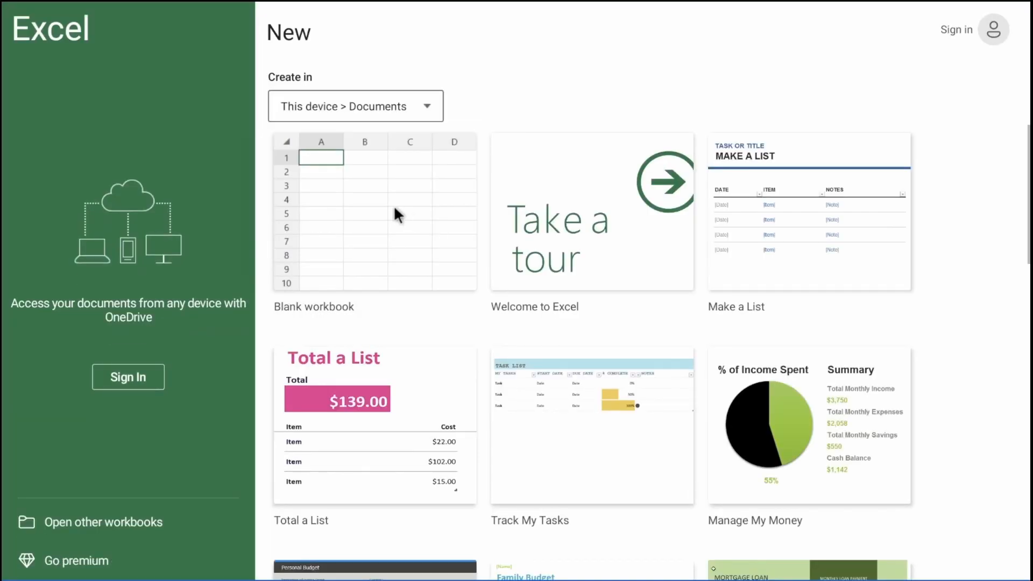
pyautogui.moveTo(382, 214)
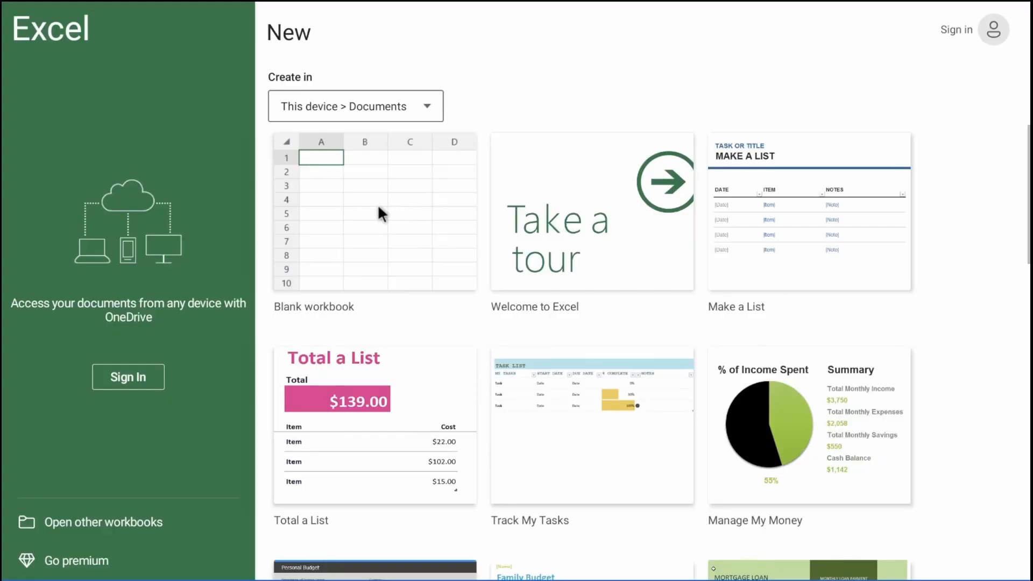
# In a blank workbook sum A1:A3 (39, 41, 63) in A4 with =sum( to get 143, then return to the launcher.
pyautogui.click(374, 211)
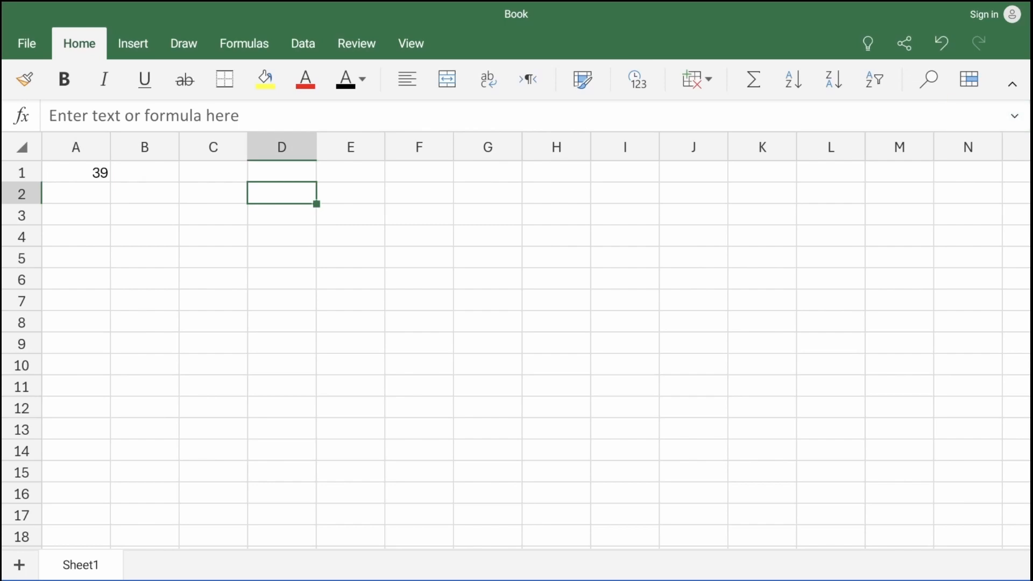
pyautogui.click(75, 193)
pyautogui.write('41')
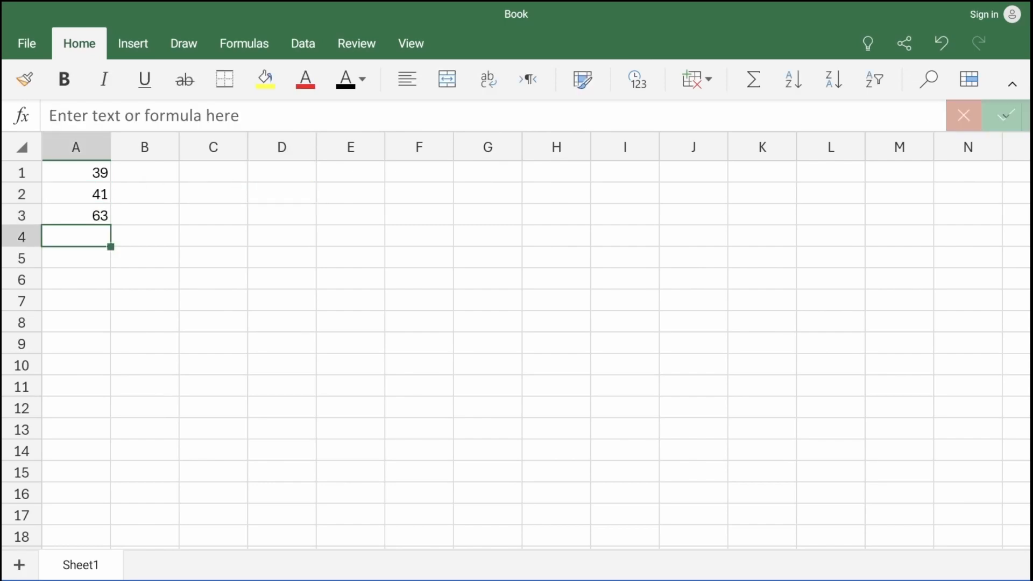
pyautogui.write('=sum(')
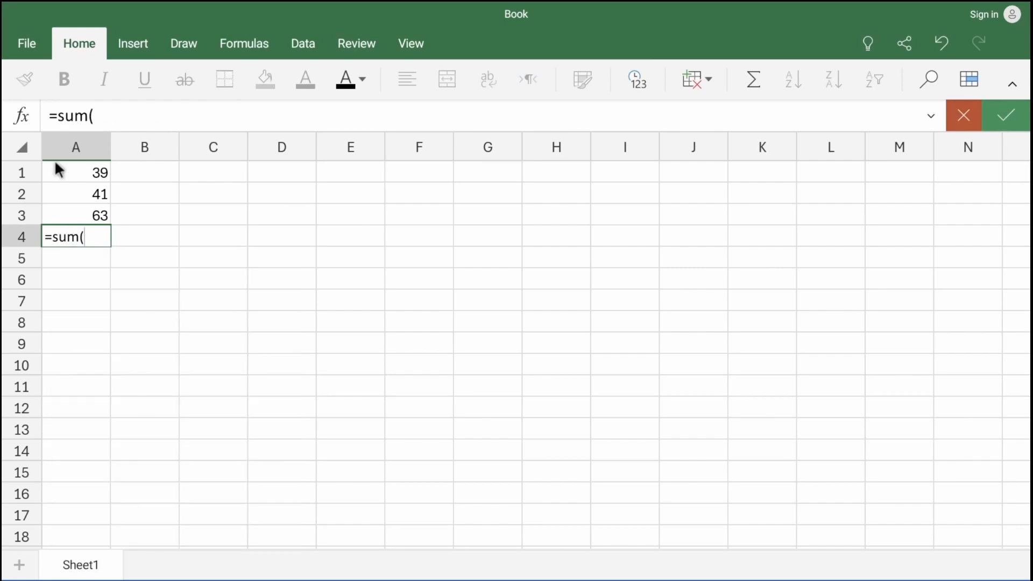
pyautogui.moveTo(76, 173); pyautogui.dragTo(75, 194)
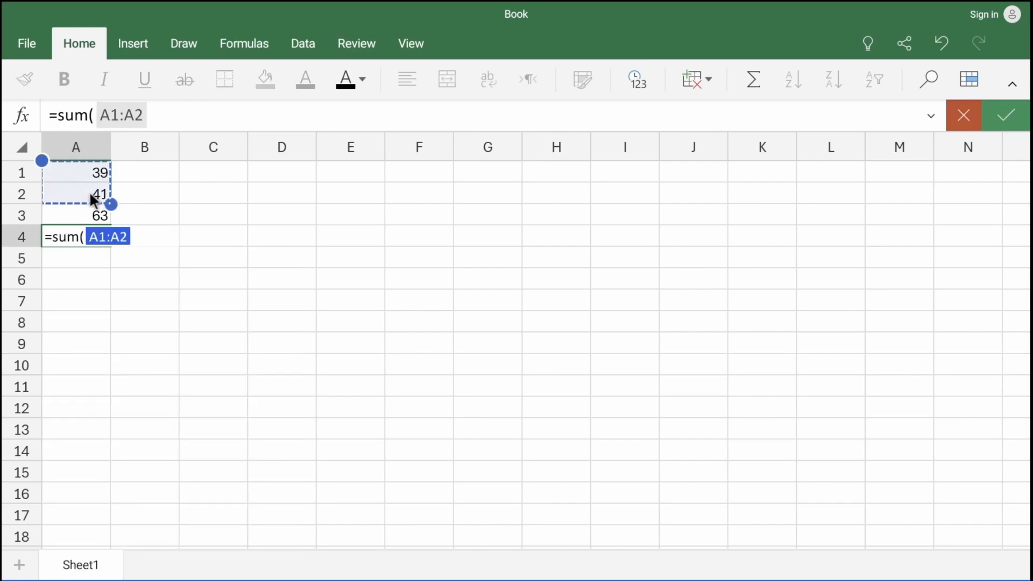
pyautogui.moveTo(112, 205); pyautogui.dragTo(112, 216)
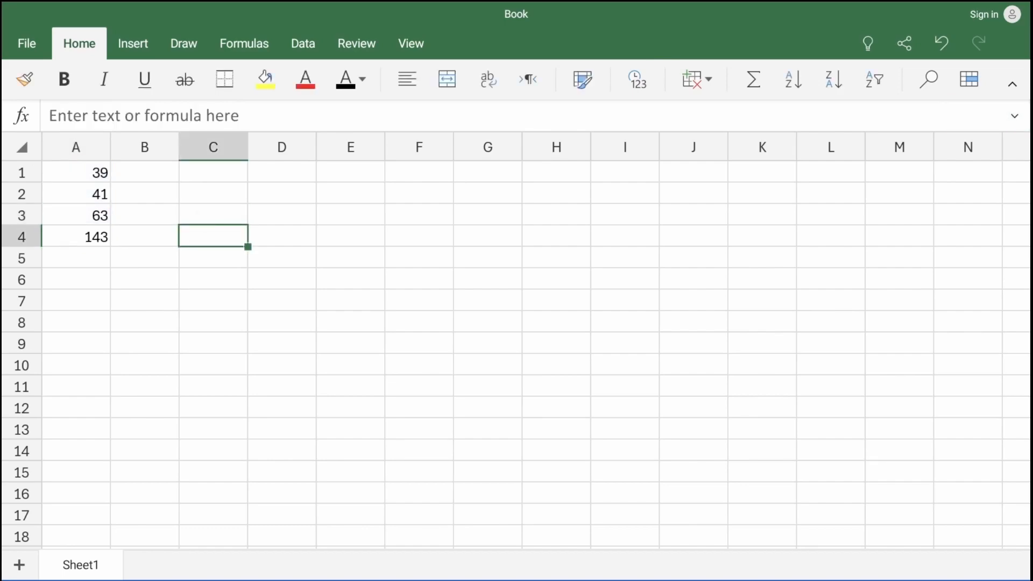
pyautogui.click(26, 44)
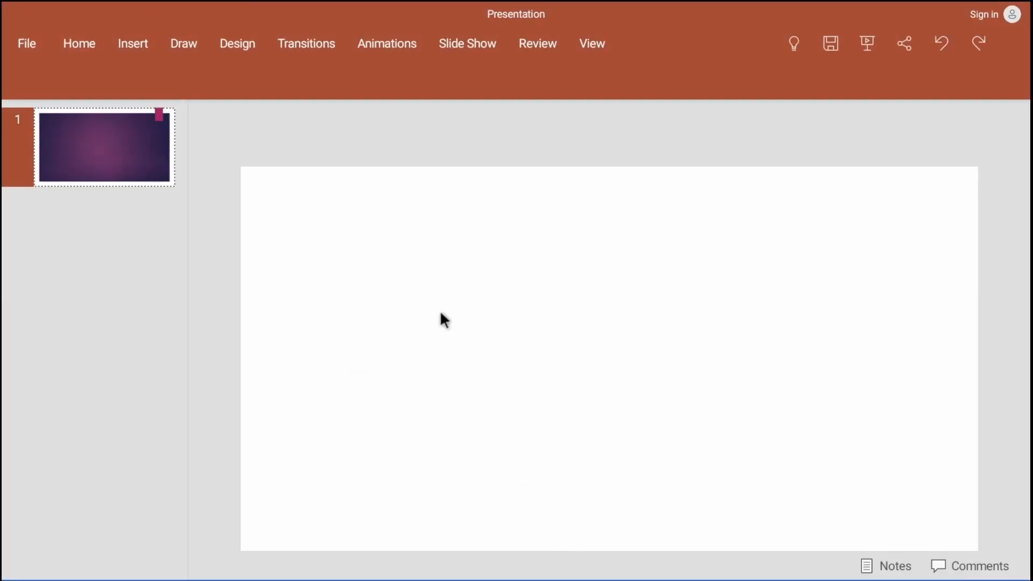
# Title the slide 'Why XREAL is AWESOME' with subtitle 'PORTABLE LIGHTWEIGHT SPATIAL COMPUTING', then return to the launcher.
pyautogui.click(78, 43)
pyautogui.write('W')
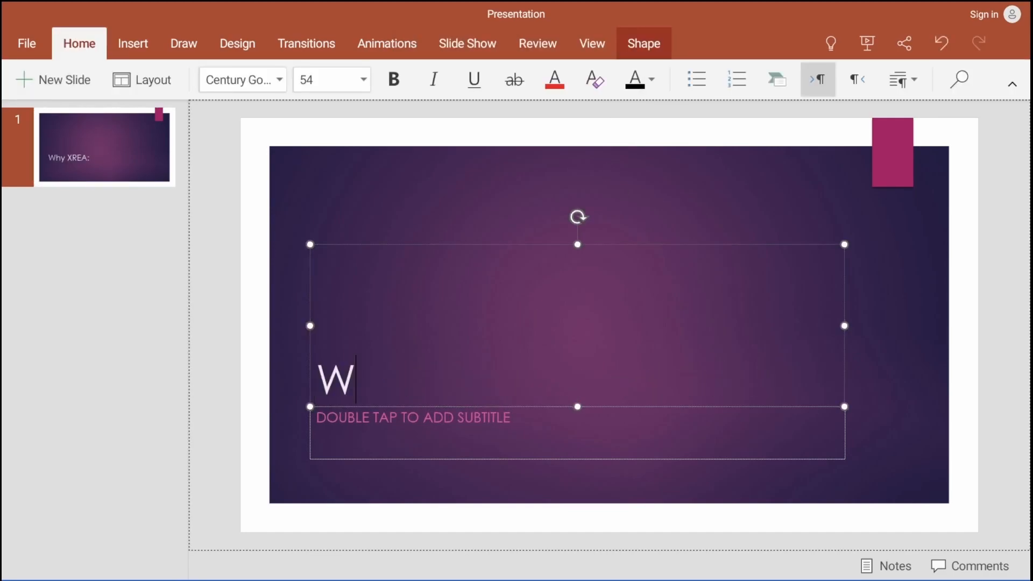
pyautogui.write('hy XREAL is A')
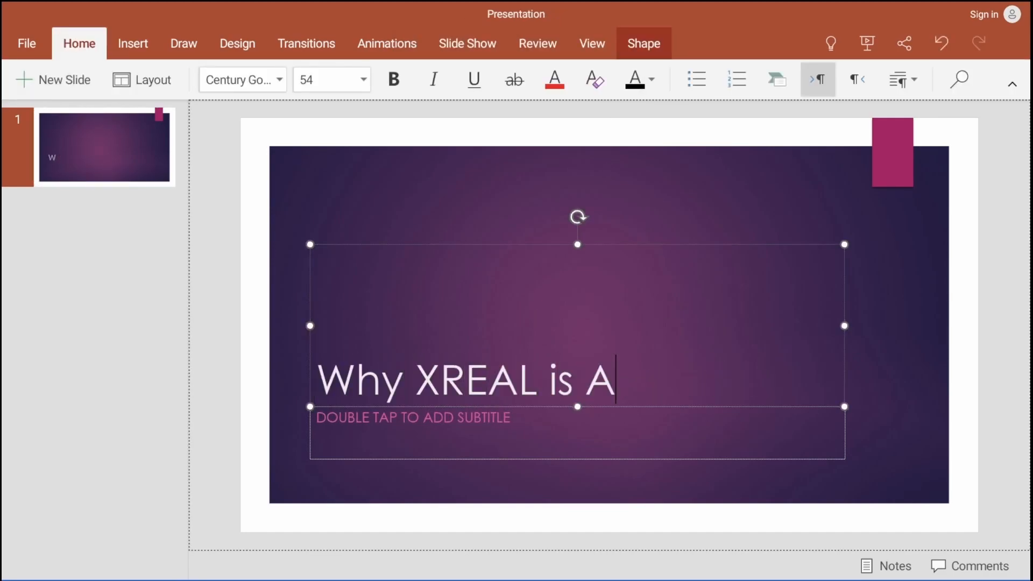
pyautogui.write('WESOME')
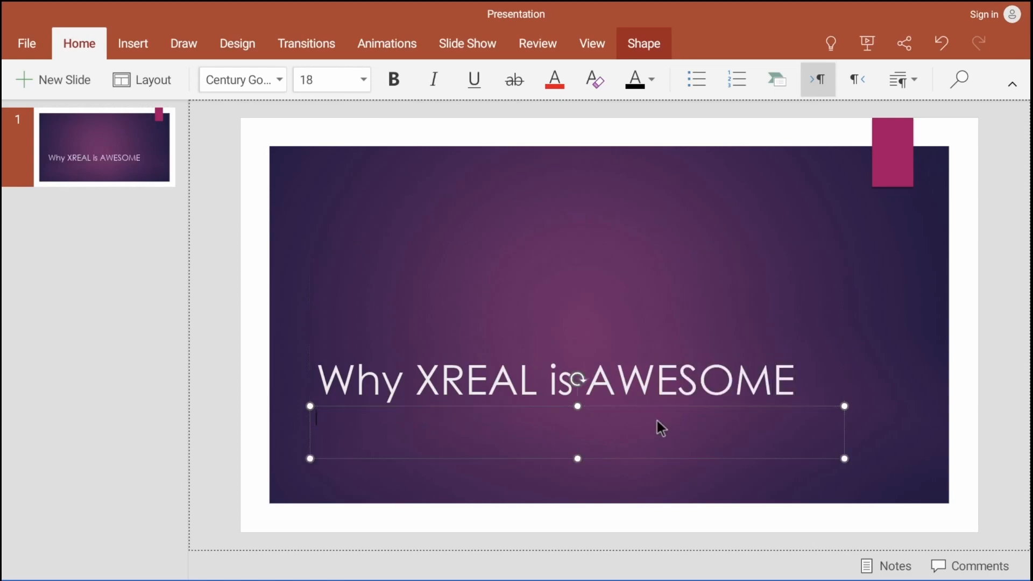
pyautogui.write('PORTABLE LIGHTWEIGHT SPATIAL C')
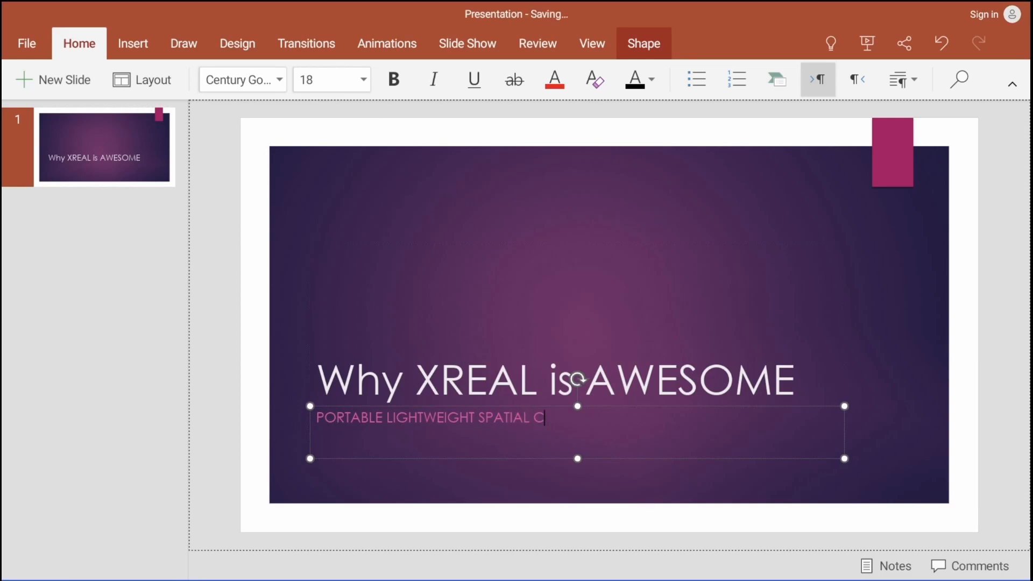
pyautogui.write('OMPUTING')
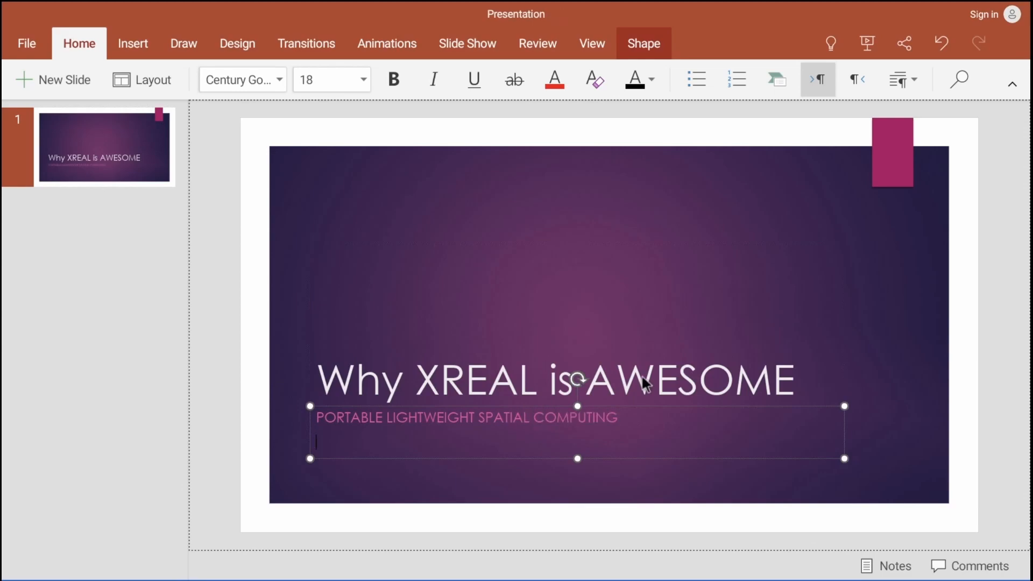
pyautogui.click(26, 43)
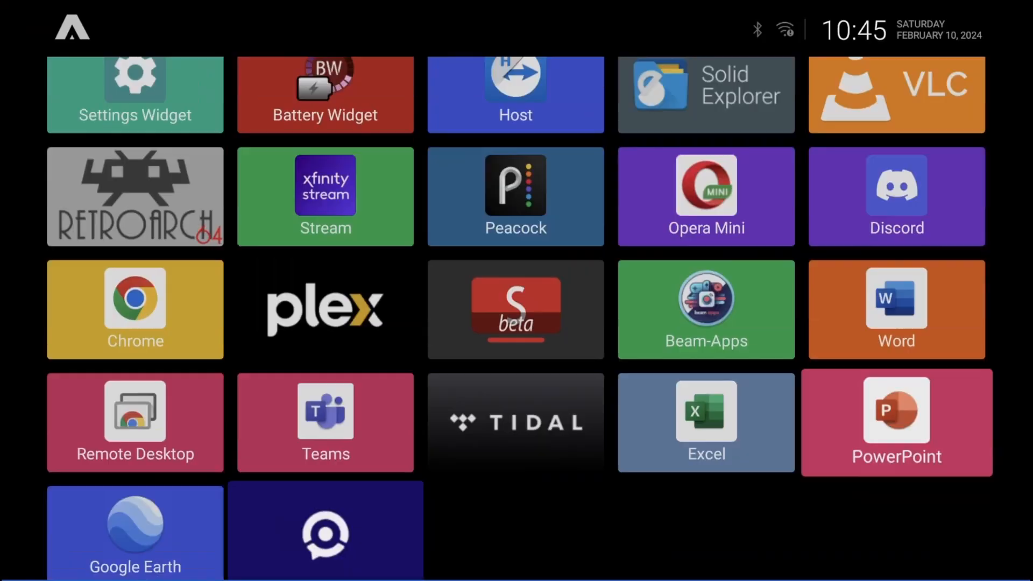
# Launch TIDAL from the launcher grid.
pyautogui.scroll(-3)
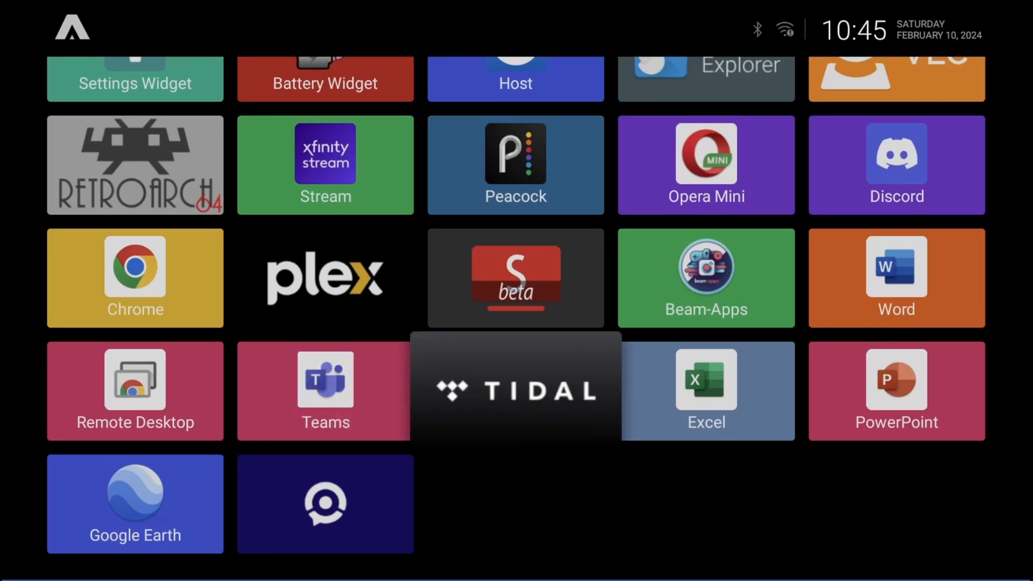
pyautogui.click(516, 389)
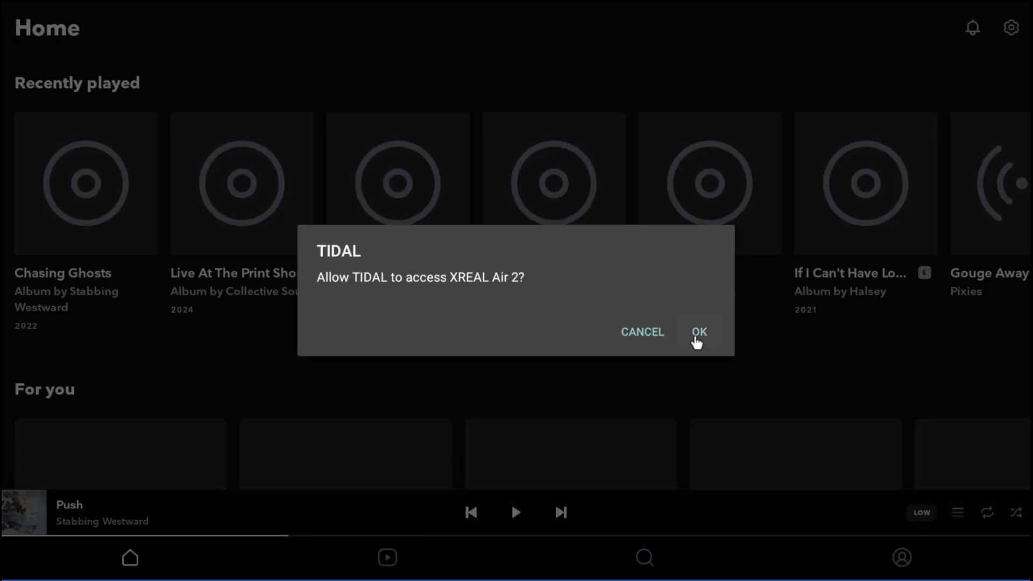
# Allow TIDAL access to the glasses, go to Frou Frou's artist page and play Let Go.
pyautogui.click(697, 332)
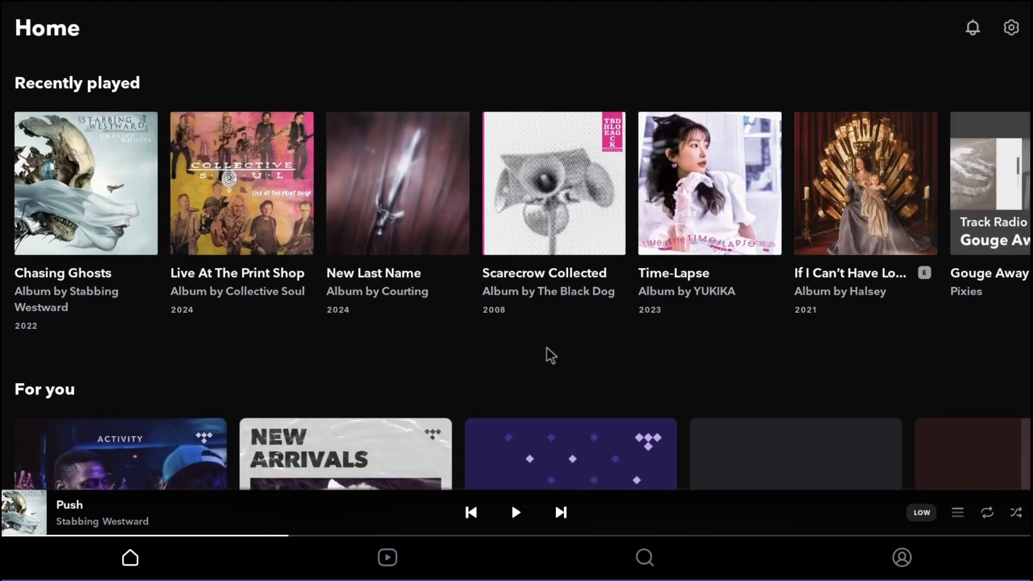
pyautogui.scroll(-3)
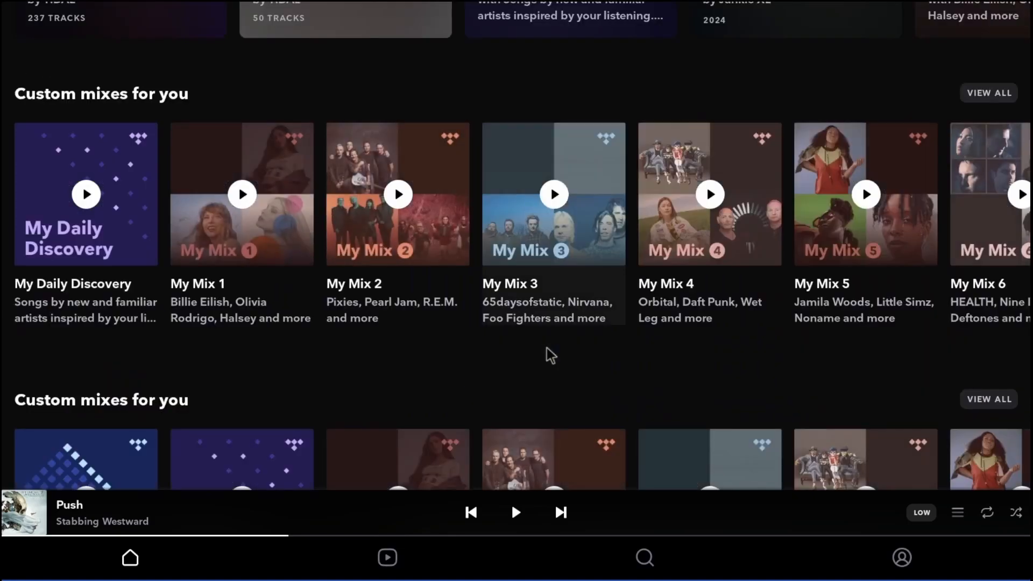
pyautogui.scroll(-3)
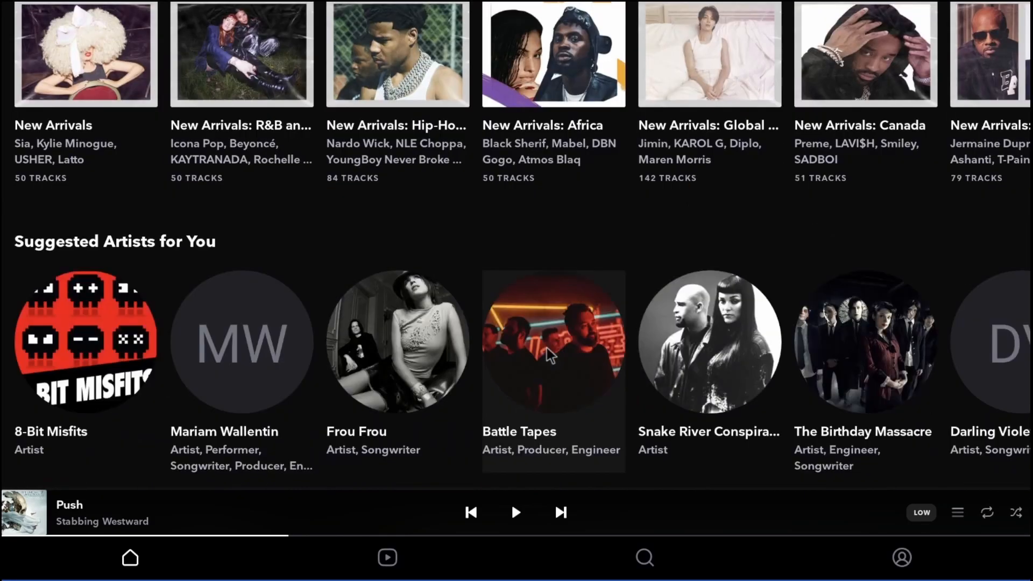
pyautogui.click(397, 342)
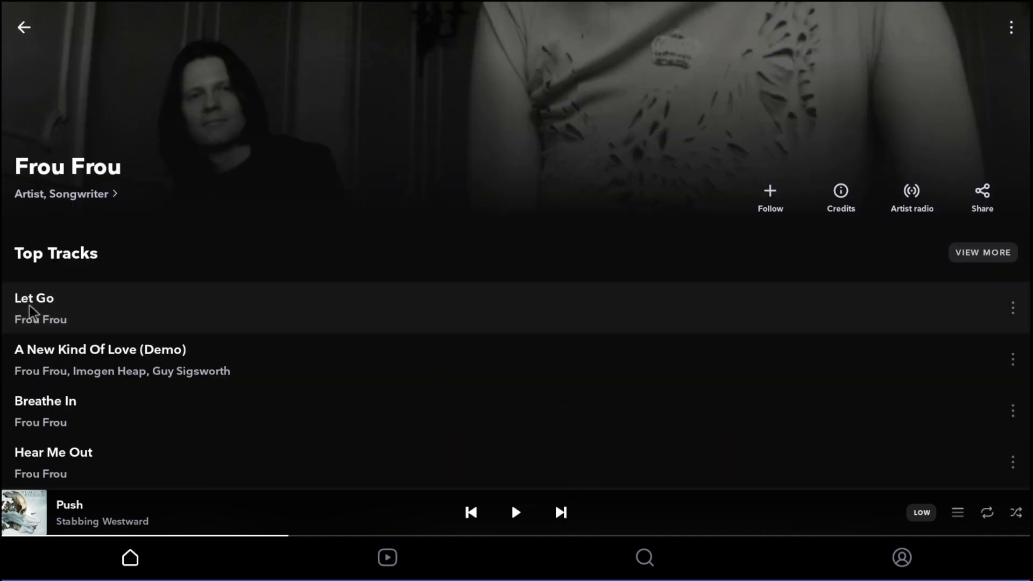
pyautogui.doubleClick(33, 299)
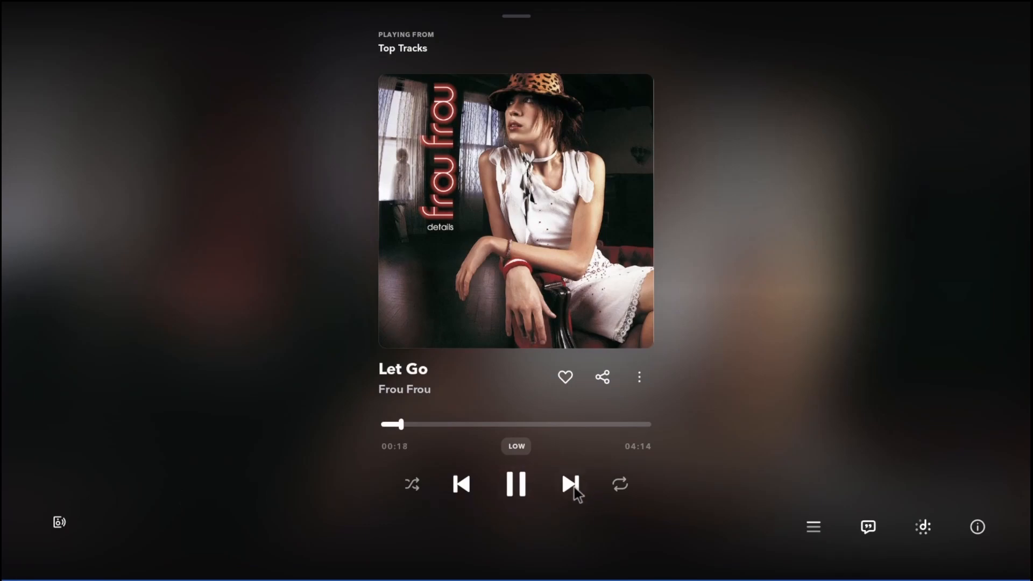
# Skip ahead three tracks through the Top Tracks until Breathe In is playing.
pyautogui.click(571, 485)
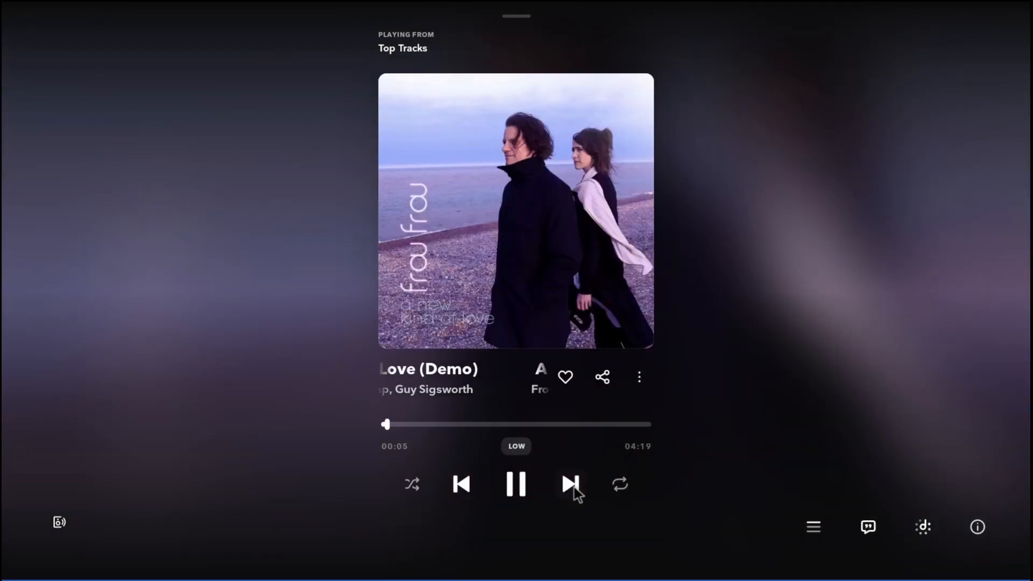
pyautogui.click(570, 484)
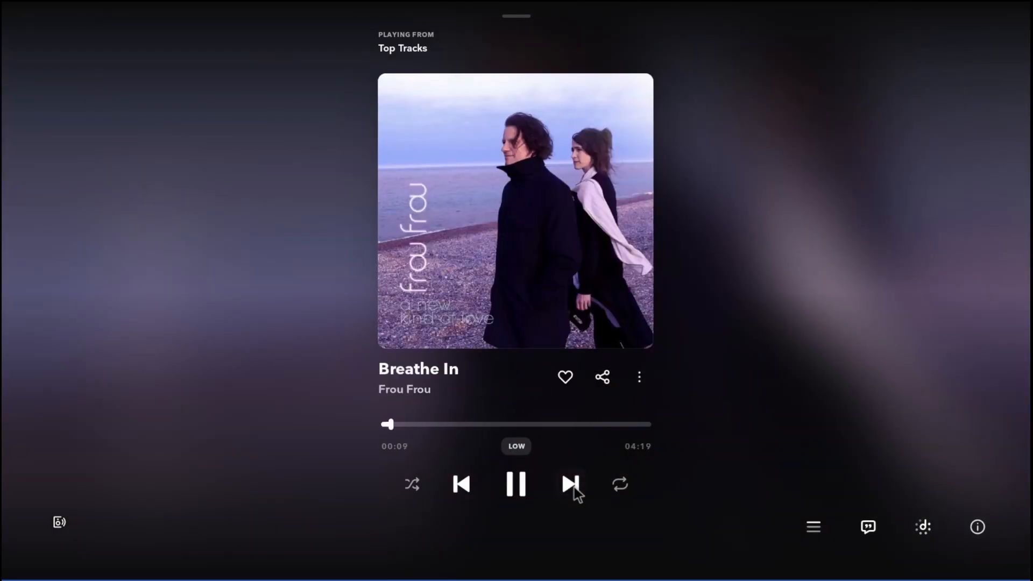
pyautogui.click(571, 484)
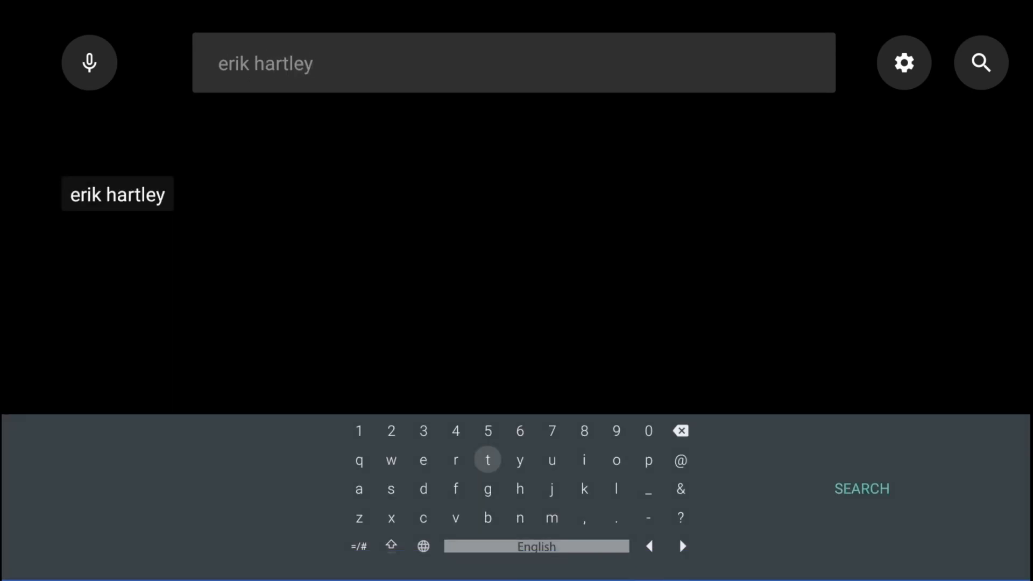
# Search 'erik hartley', enter the Erik Hartley channel and browse its Uploads row.
pyautogui.click(861, 489)
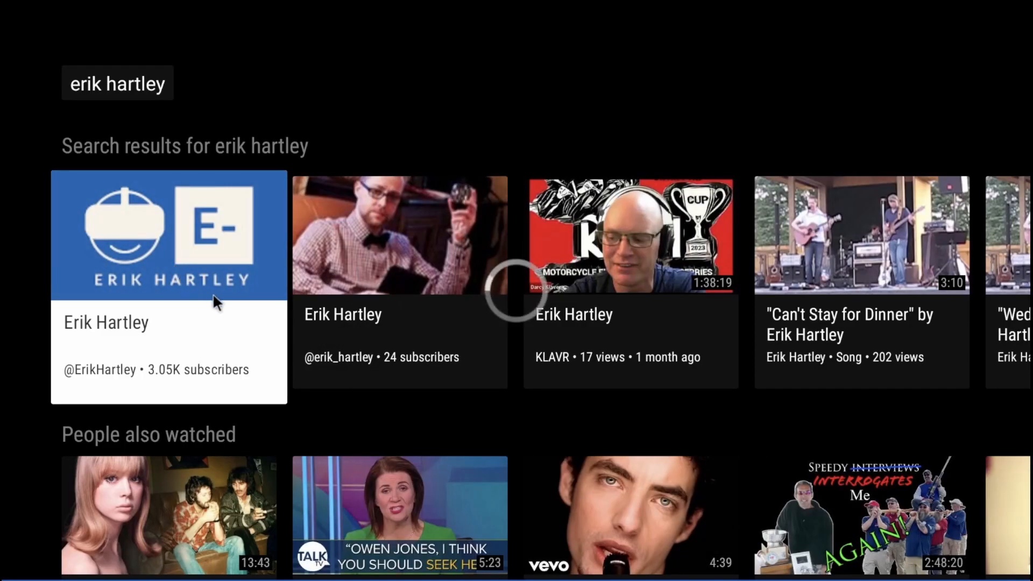
pyautogui.click(168, 234)
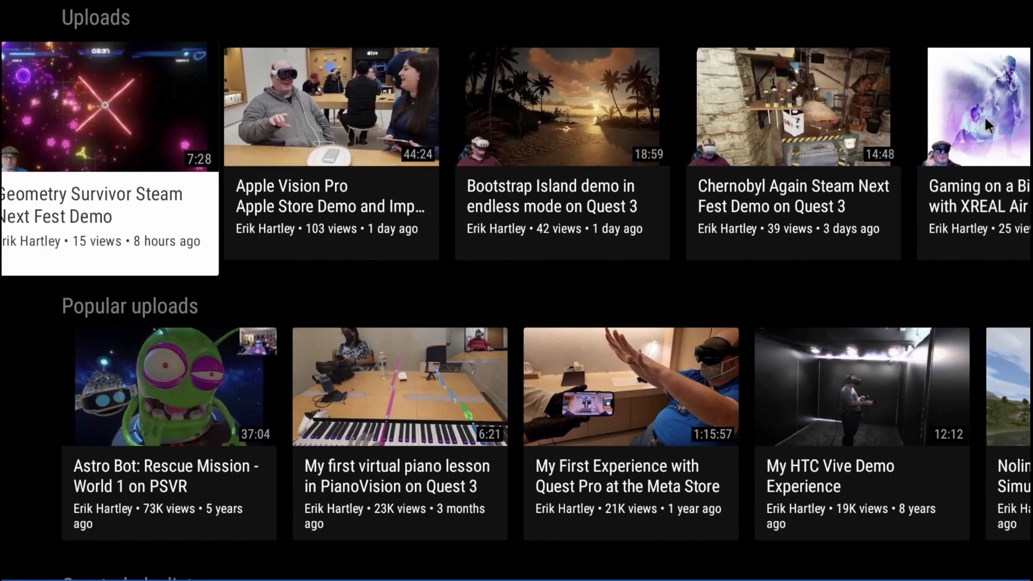
pyautogui.hscroll(3)
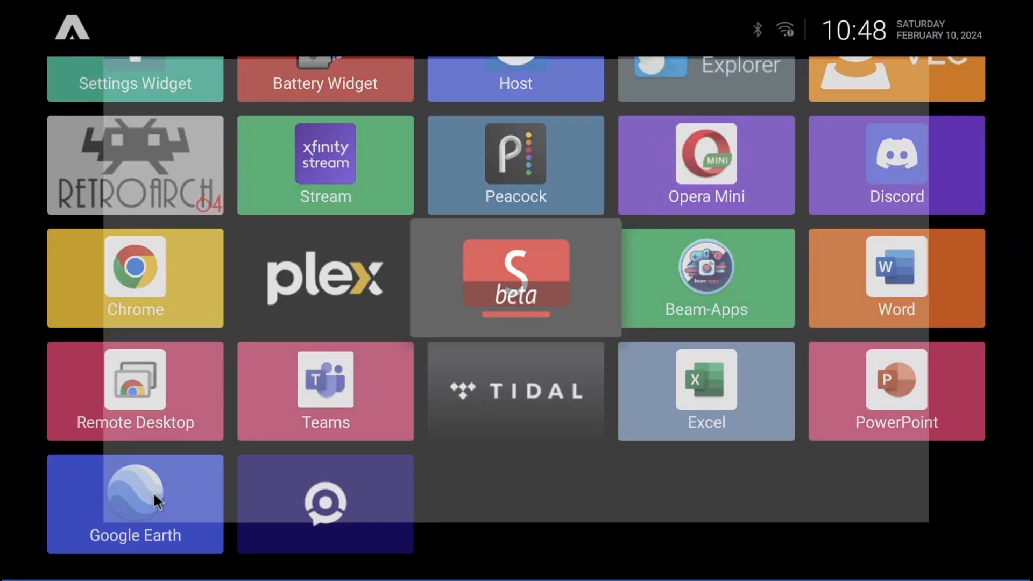
# Launch Google Earth and fly to South San Francisco, CA, dismissing the place details.
pyautogui.click(135, 498)
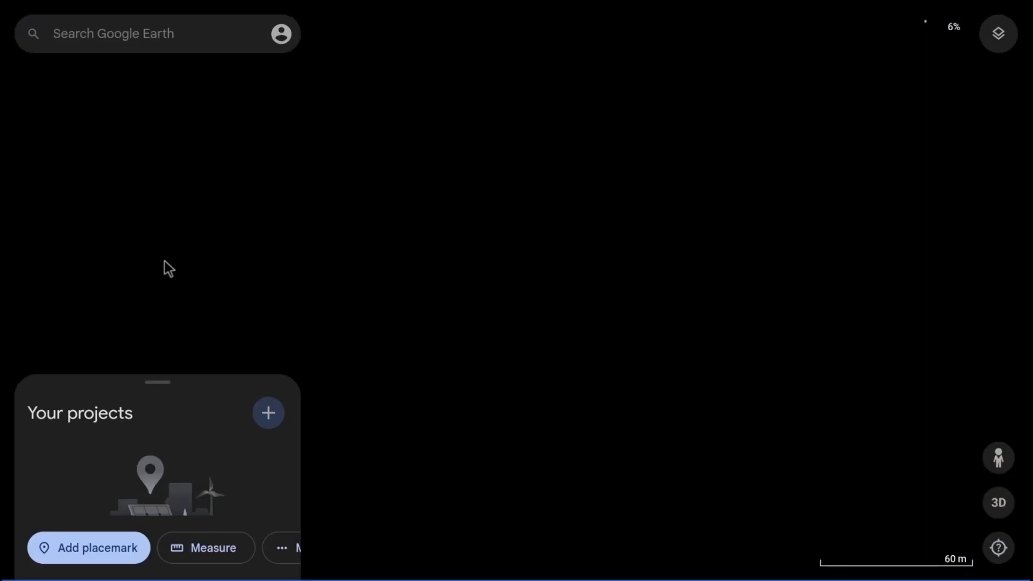
pyautogui.write('souh')
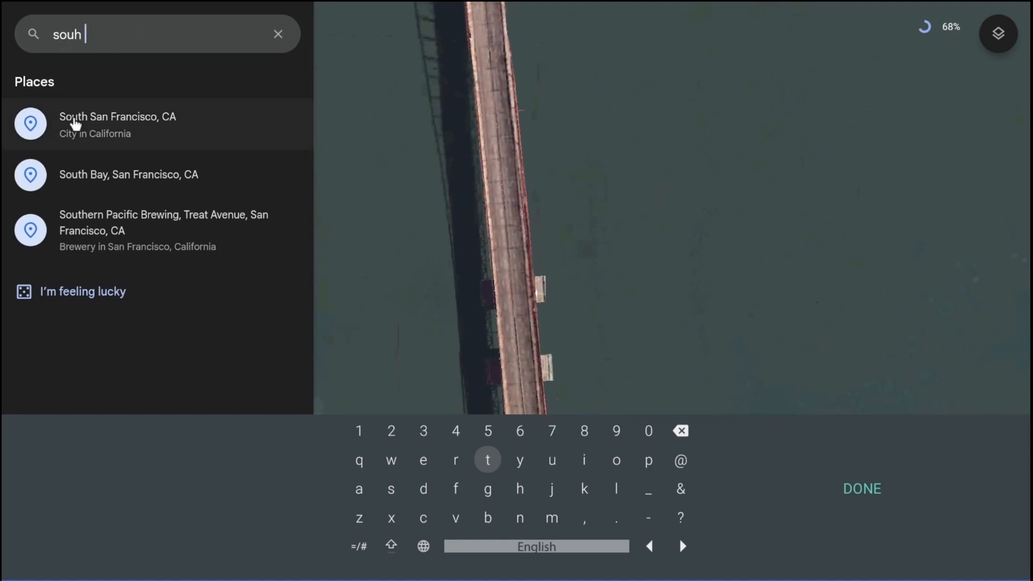
pyautogui.click(117, 125)
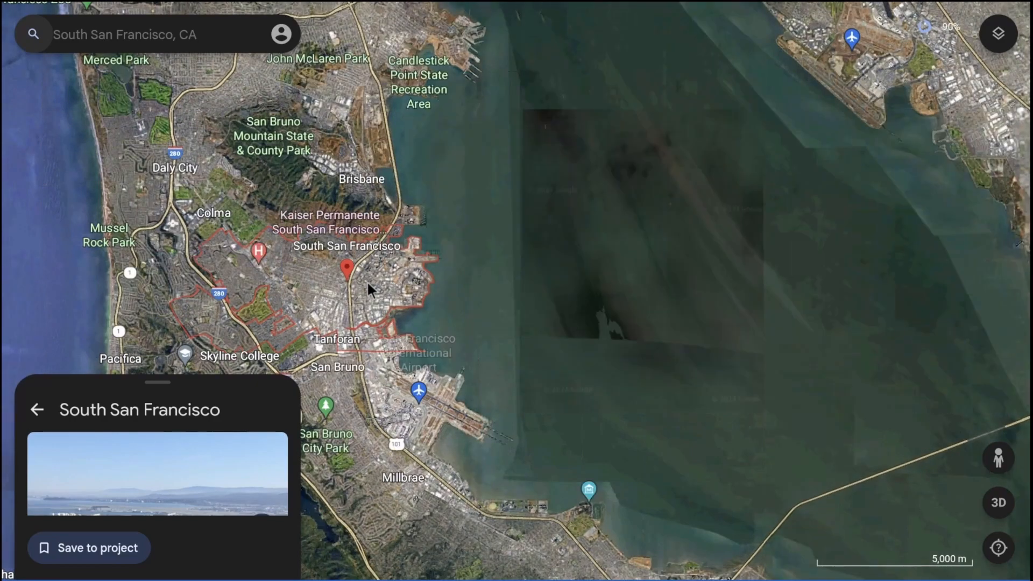
pyautogui.click(36, 409)
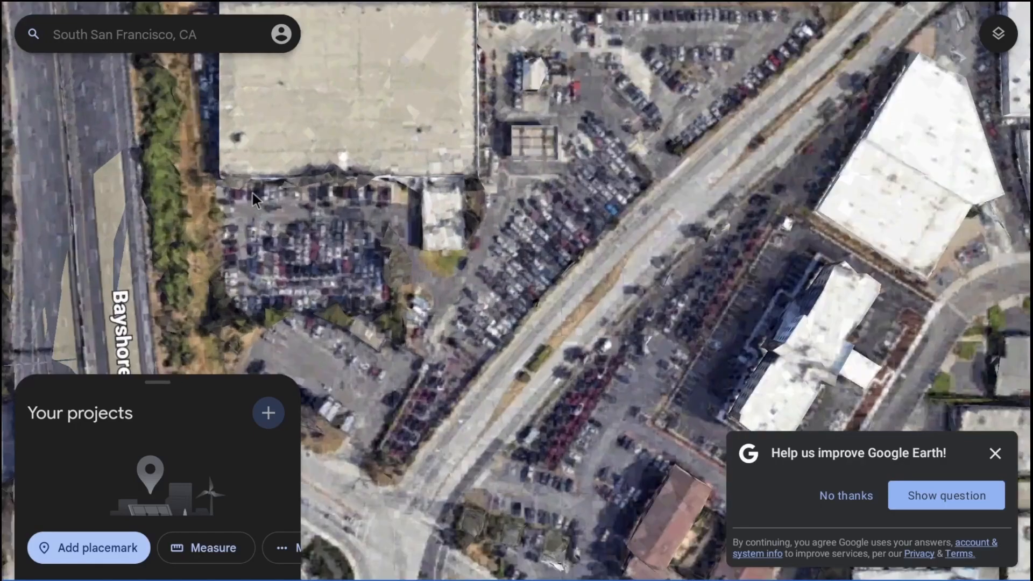
# Zoom over South San Francisco, then exit Google Earth back to the launcher.
pyautogui.scroll(-3)
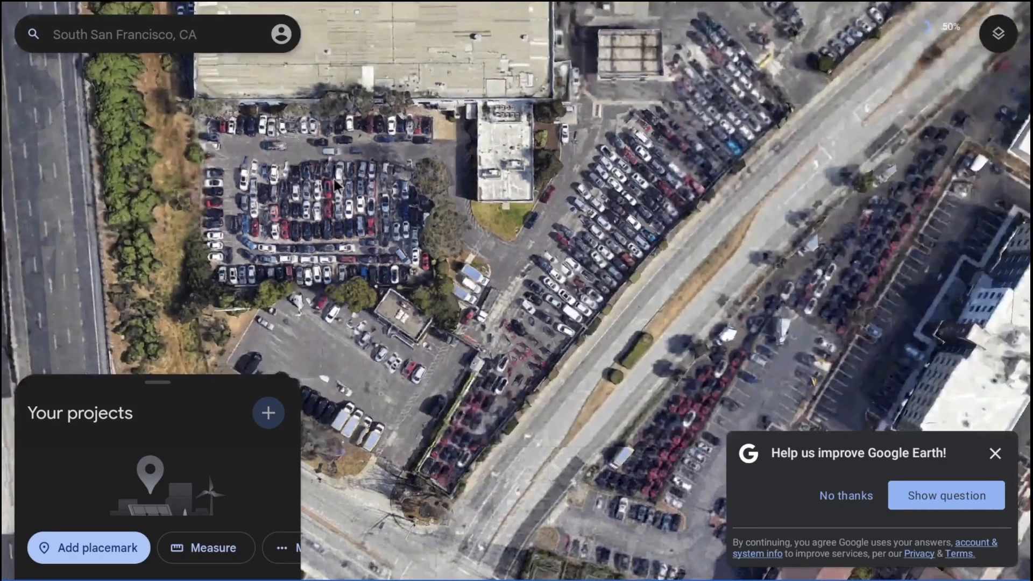
pyautogui.scroll(-3)
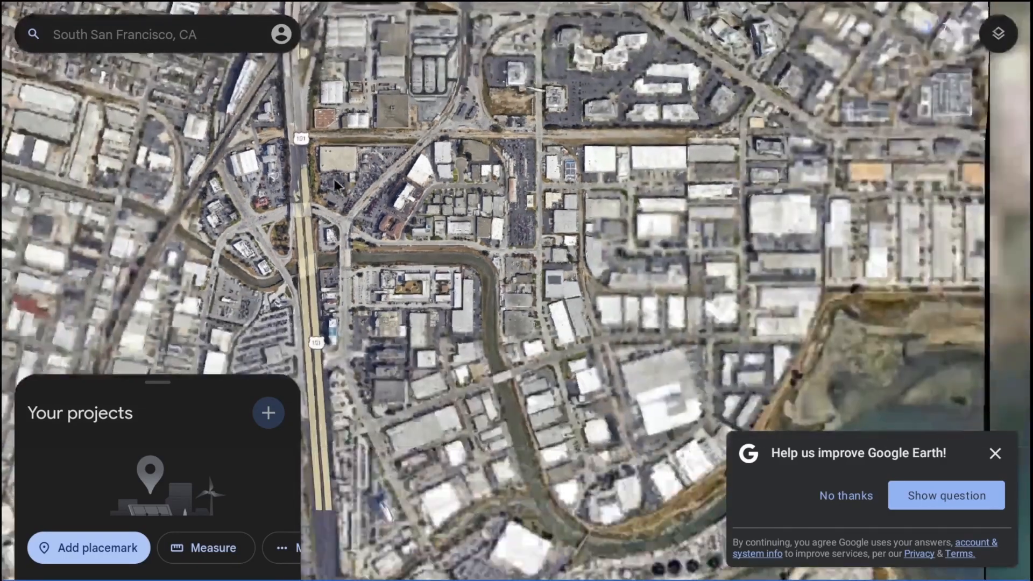
pyautogui.scroll(-3)
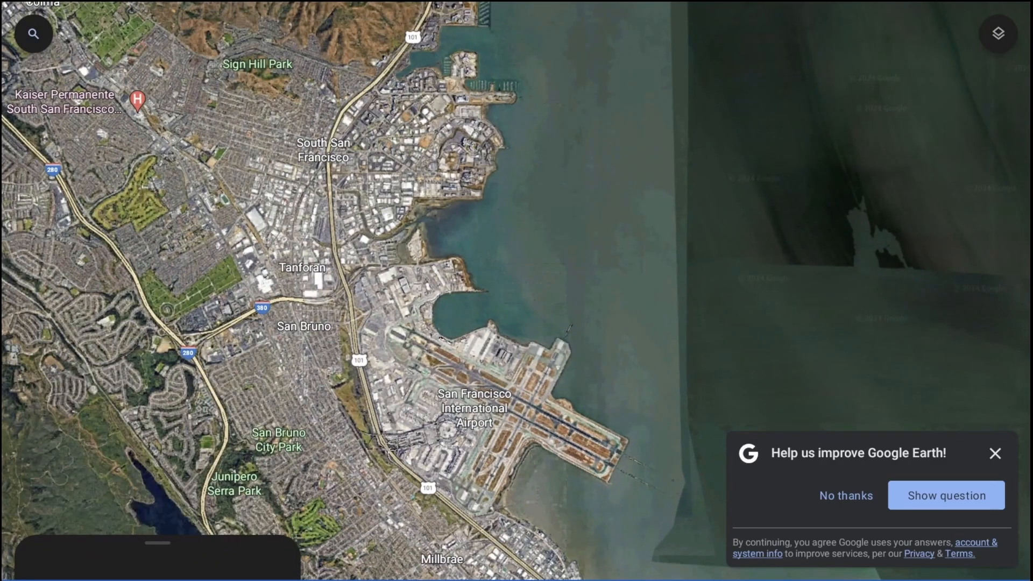
pyautogui.press('Escape')
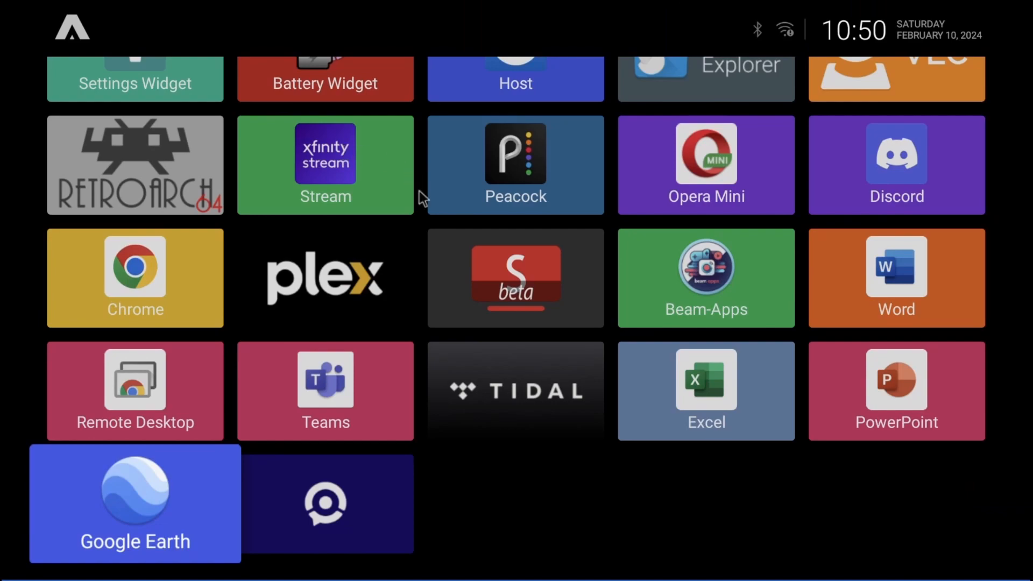
pyautogui.moveTo(170, 283)
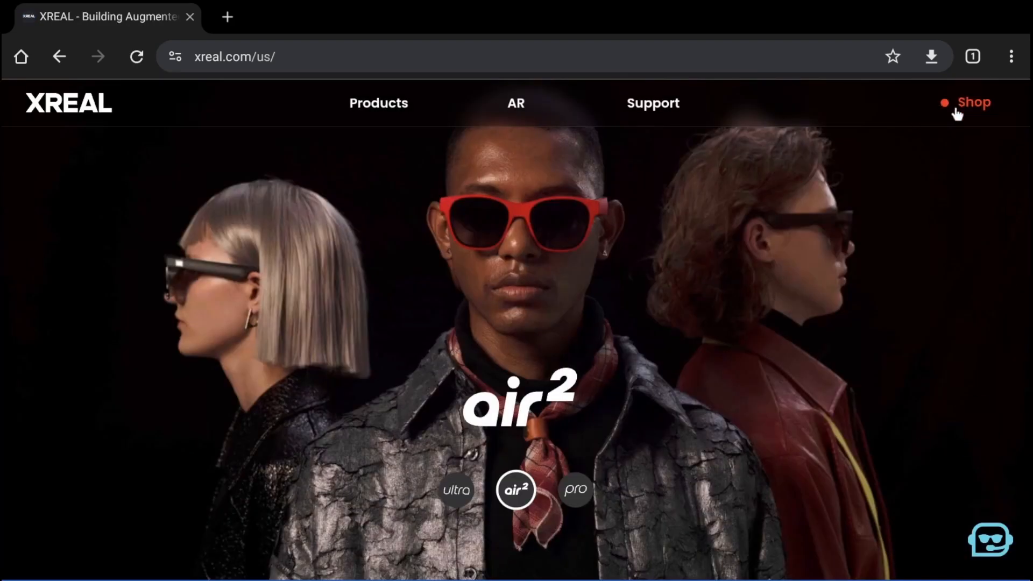
# Enter the XREAL Shop from xreal.com and browse down through Spatial Products to cables and kits.
pyautogui.click(973, 104)
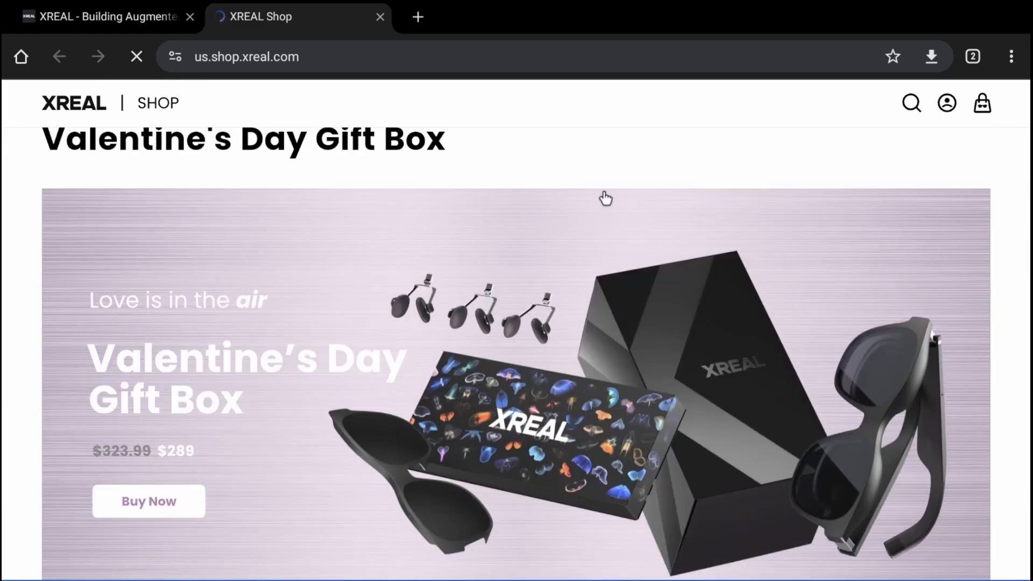
pyautogui.scroll(-3)
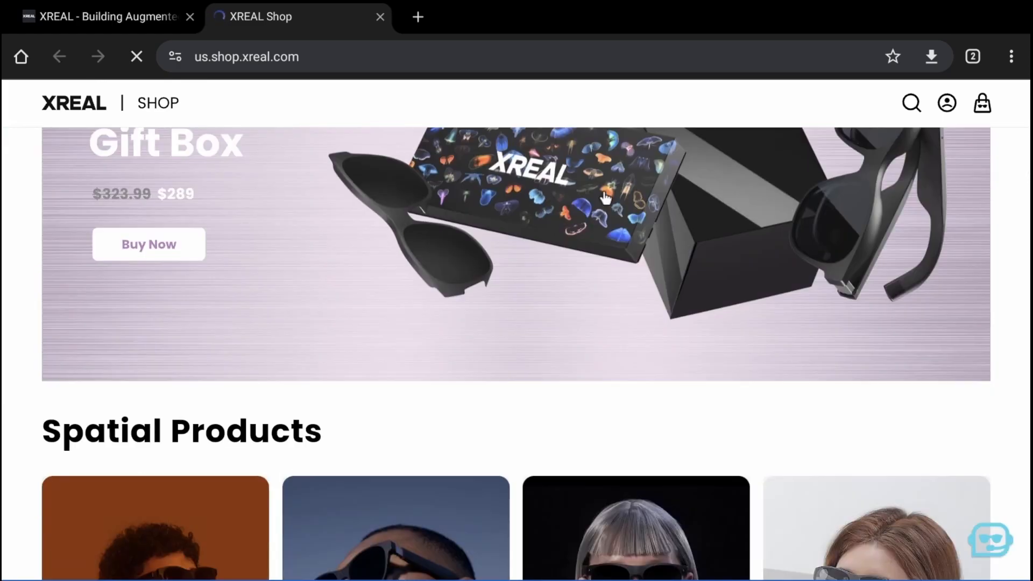
pyautogui.scroll(-3)
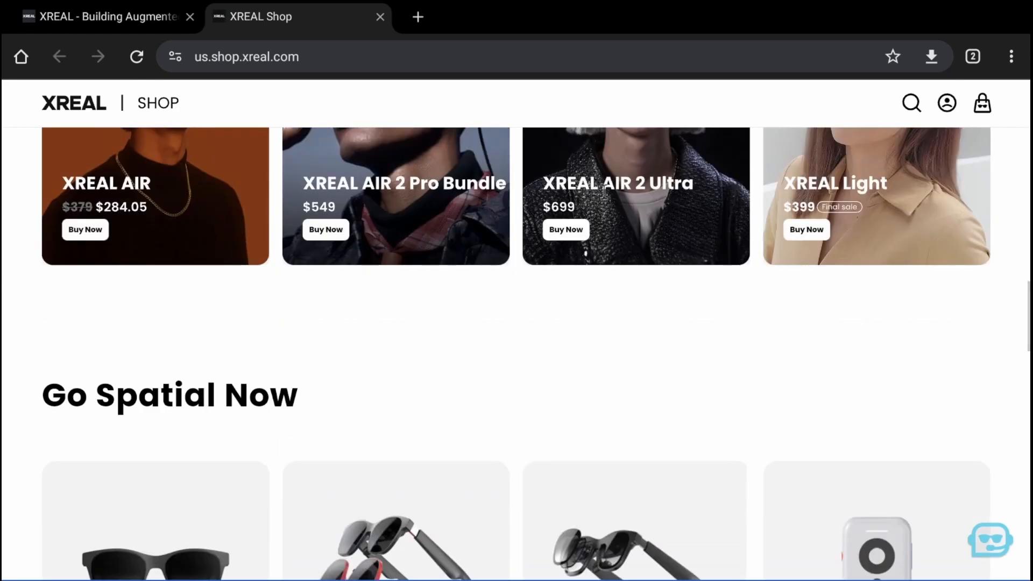
pyautogui.scroll(-3)
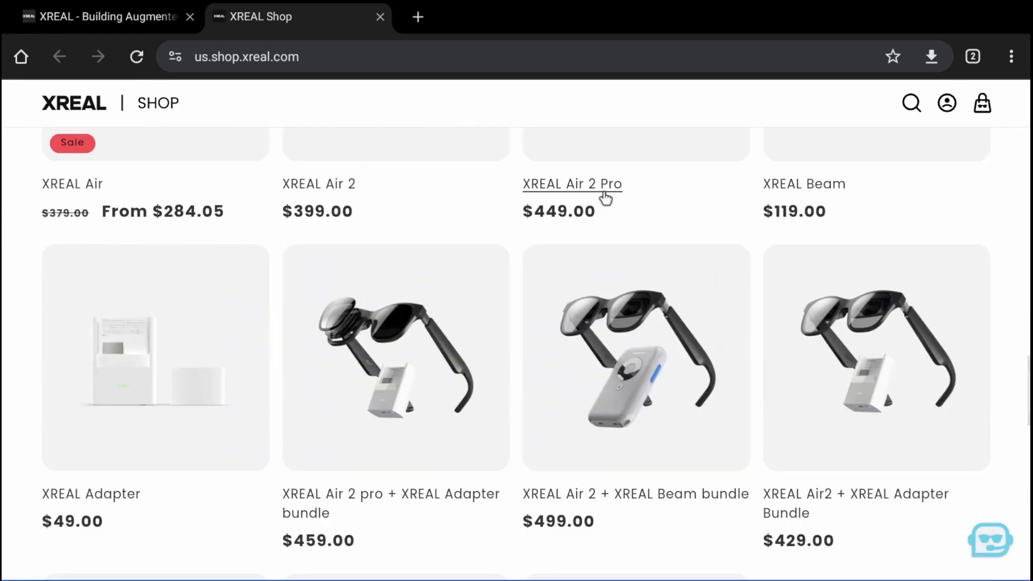
pyautogui.scroll(-3)
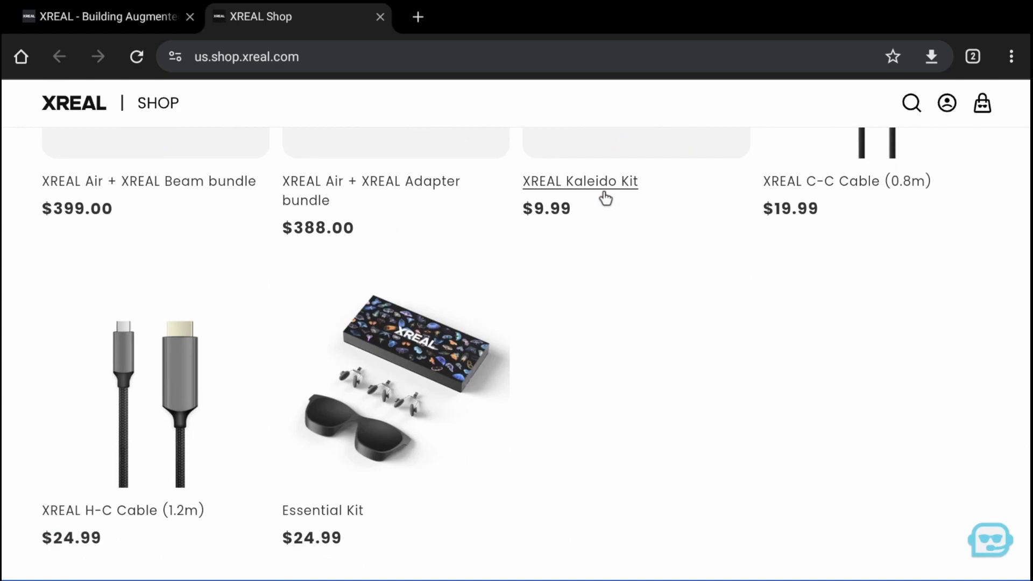